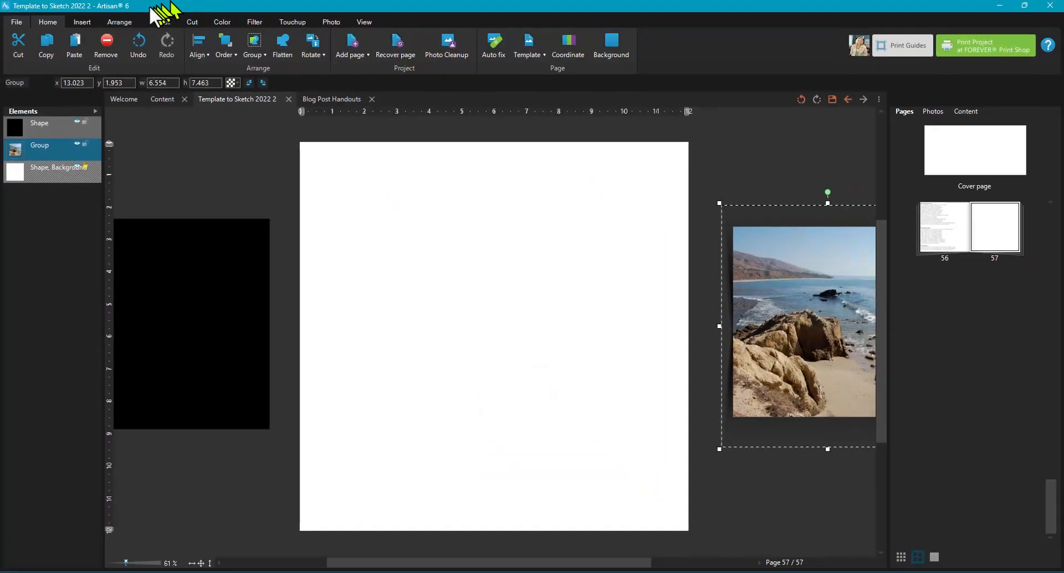
Step: Start inserting a Rectangle shape from the Insert tab's Shape list
left_click(81, 22)
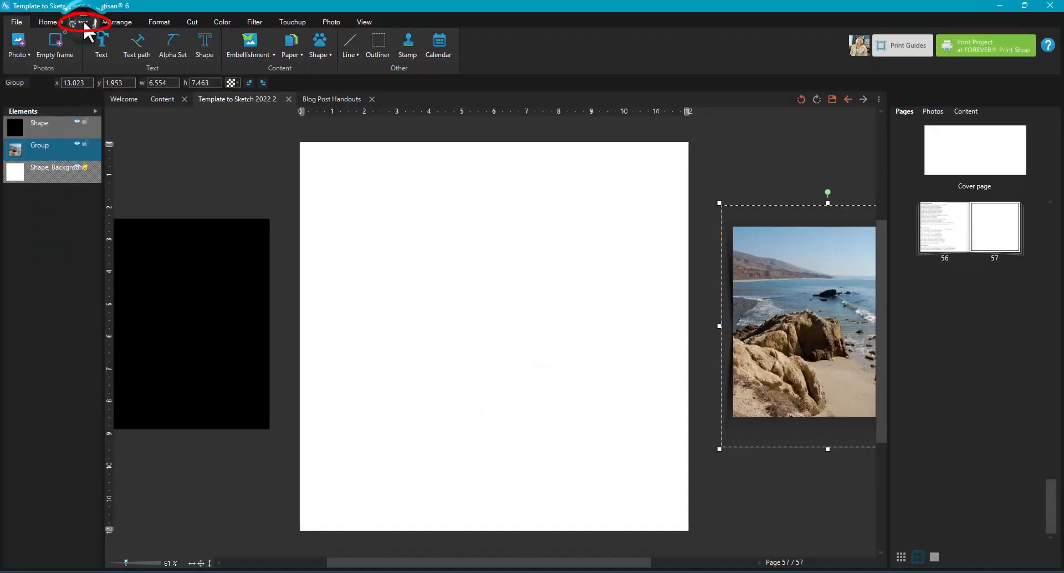
left_click(82, 22)
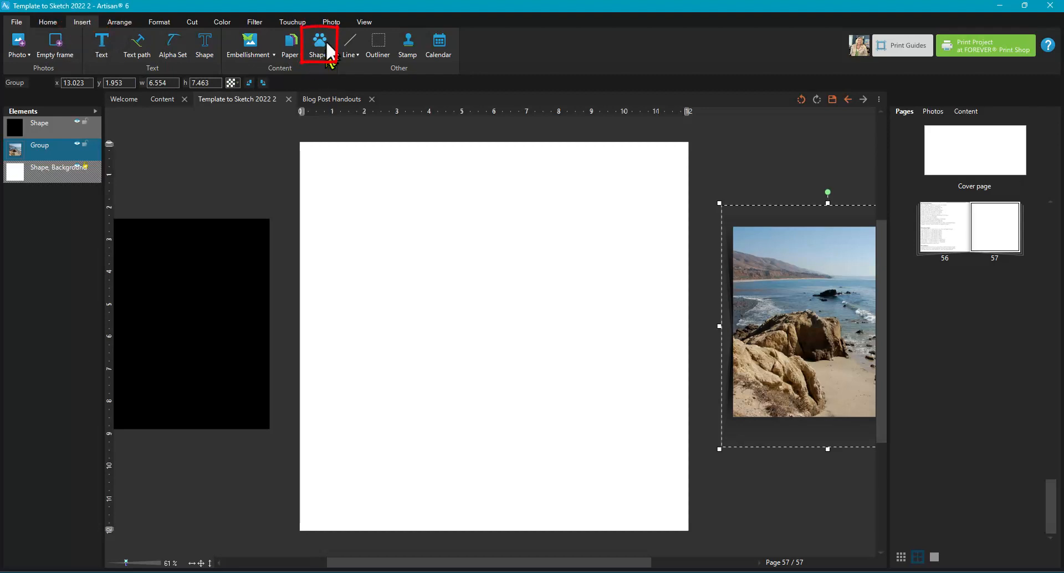
left_click(318, 45)
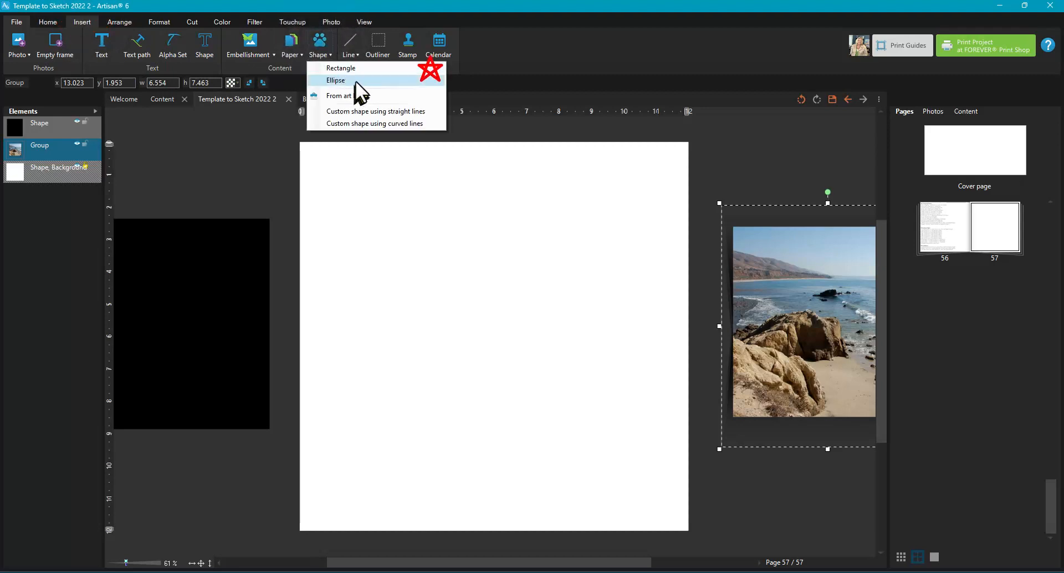
left_click(340, 67)
type("6.5")
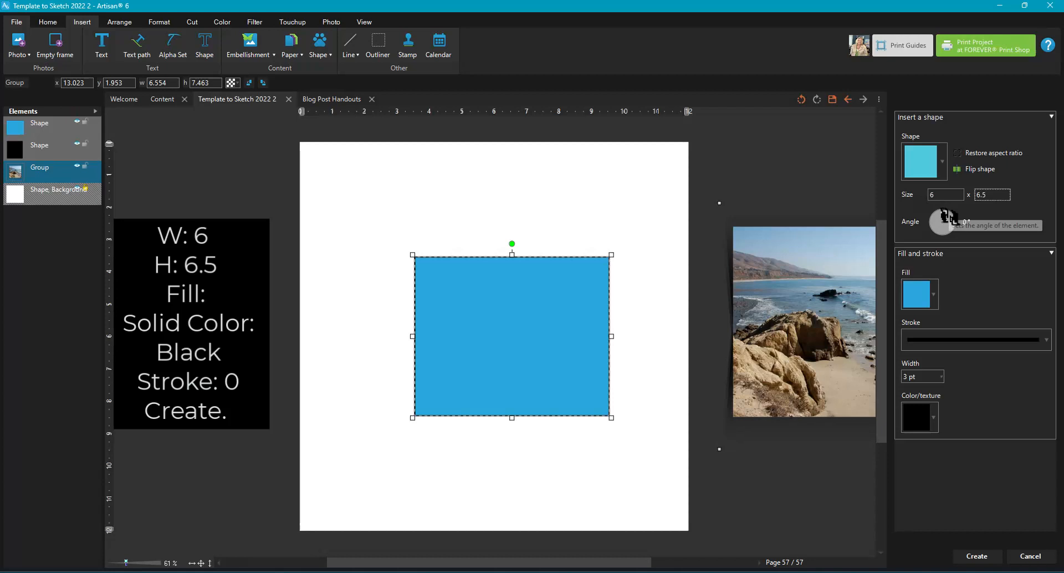
Step: Give the new rectangle a solid black fill colour
left_click(920, 293)
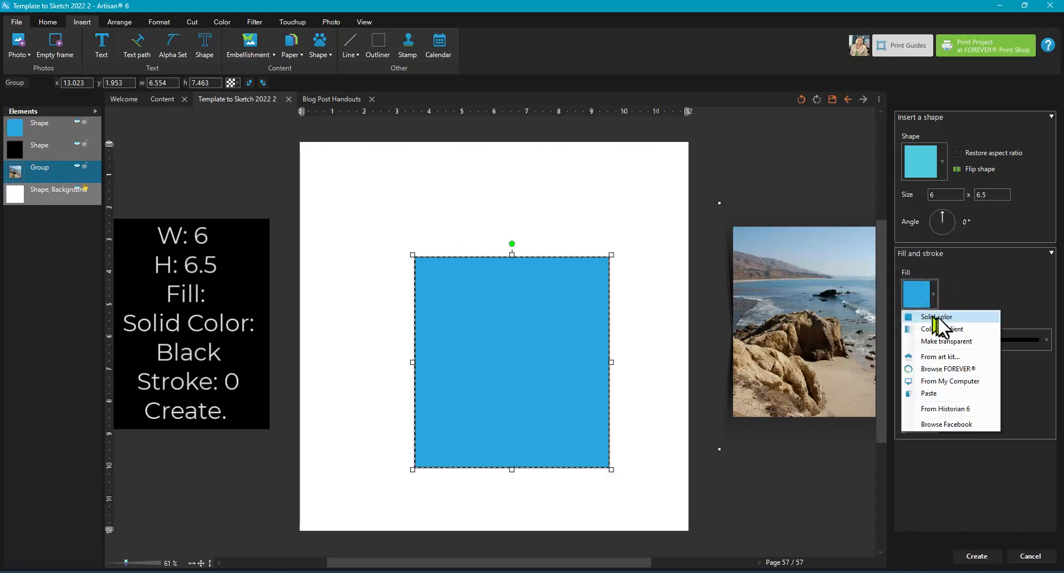
left_click(936, 317)
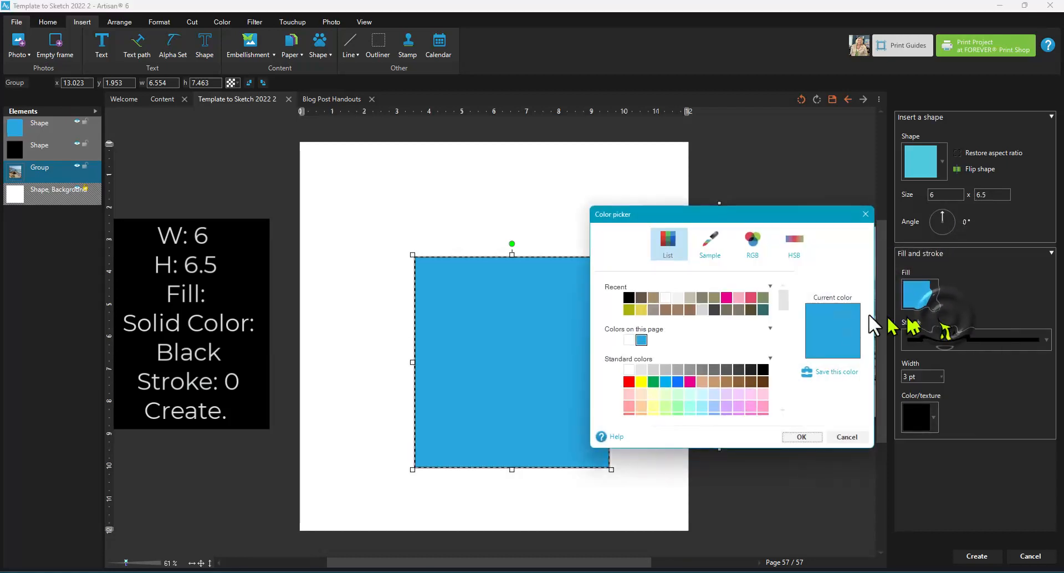
left_click(751, 381)
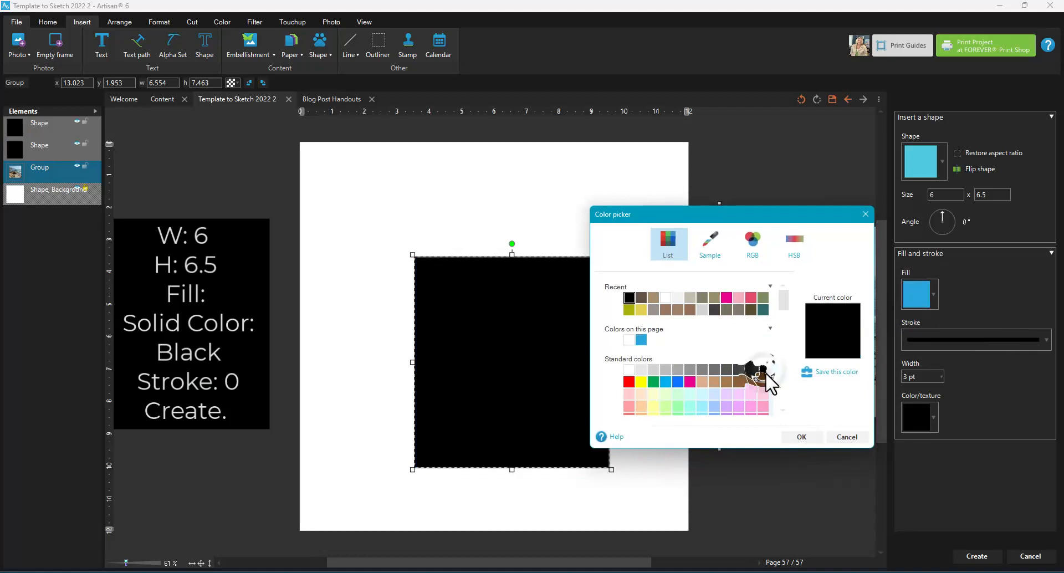
left_click(801, 437)
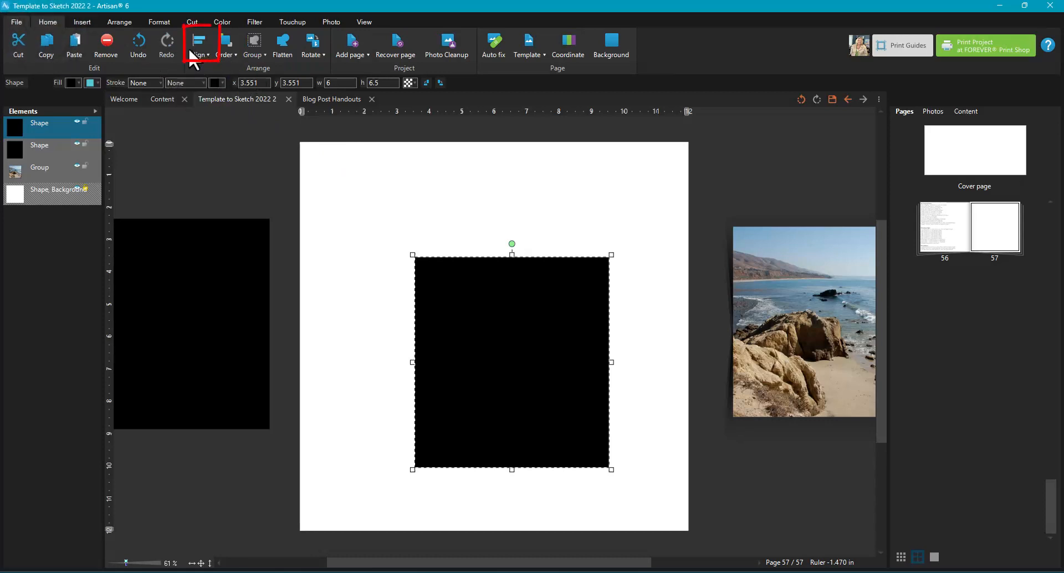
Step: Align the black rectangle to the centre of the page
left_click(198, 44)
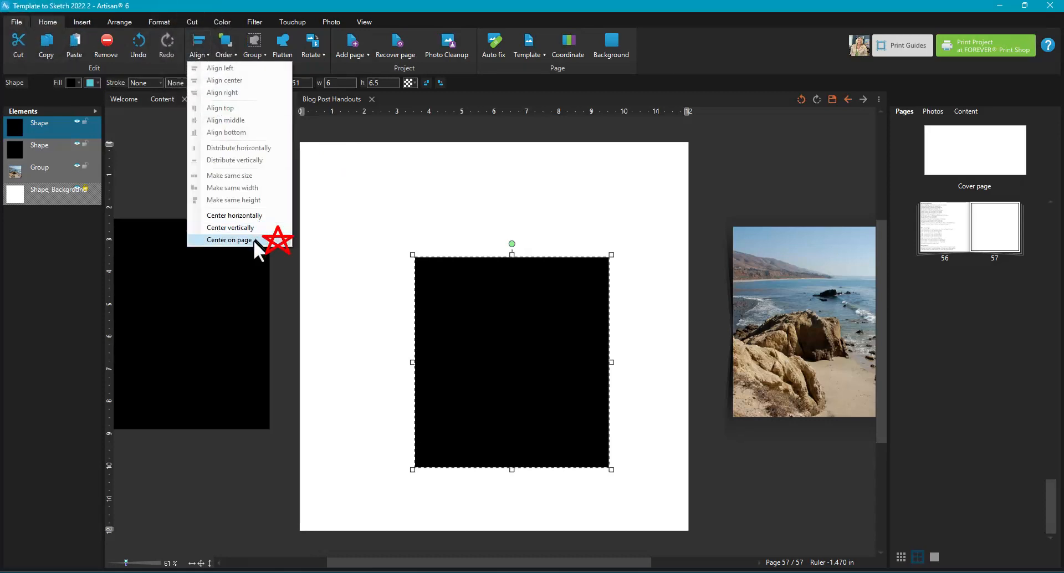
left_click(222, 239)
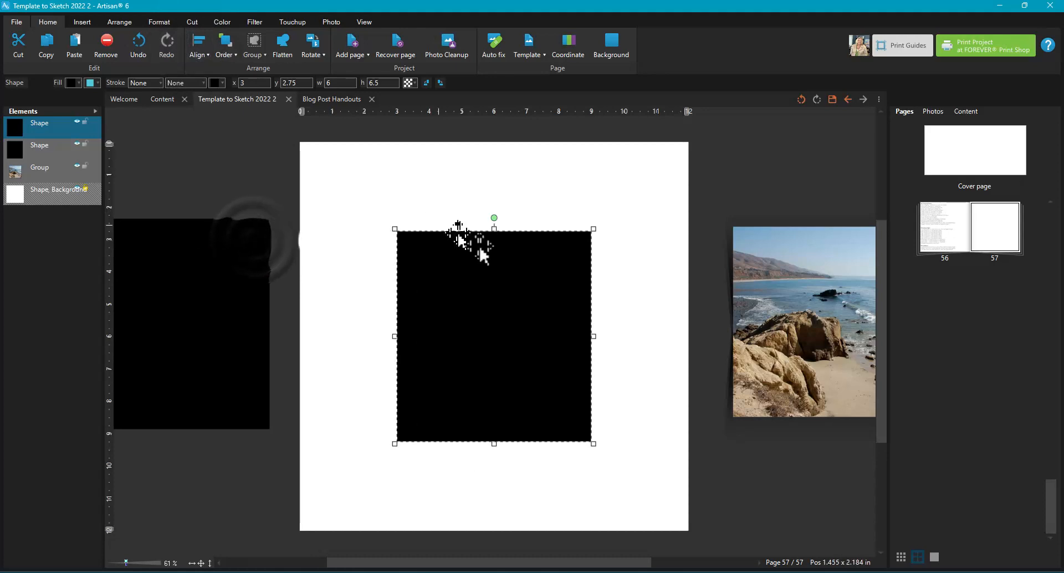
mouse_move(530, 335)
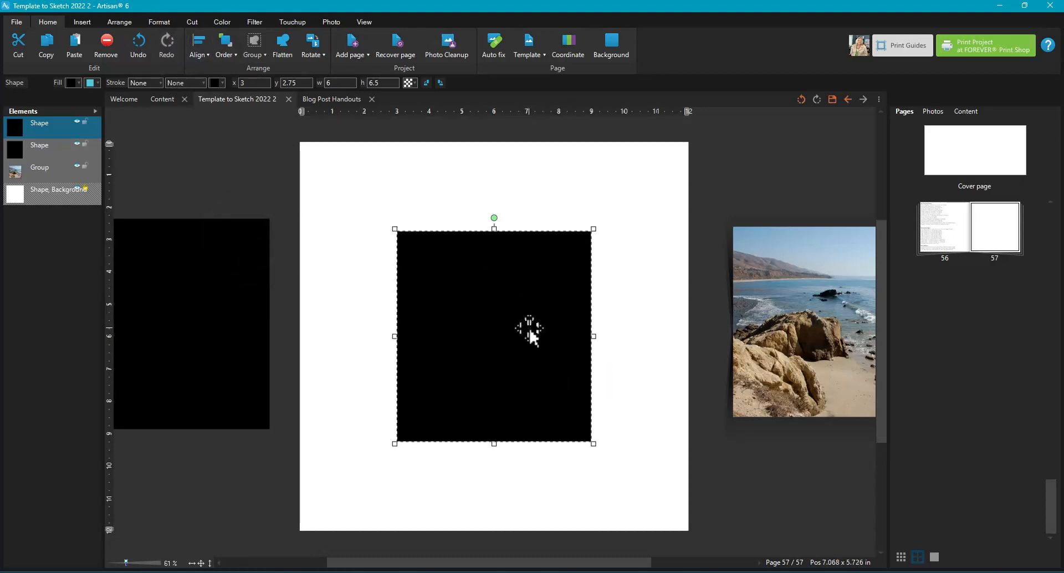
mouse_move(162, 299)
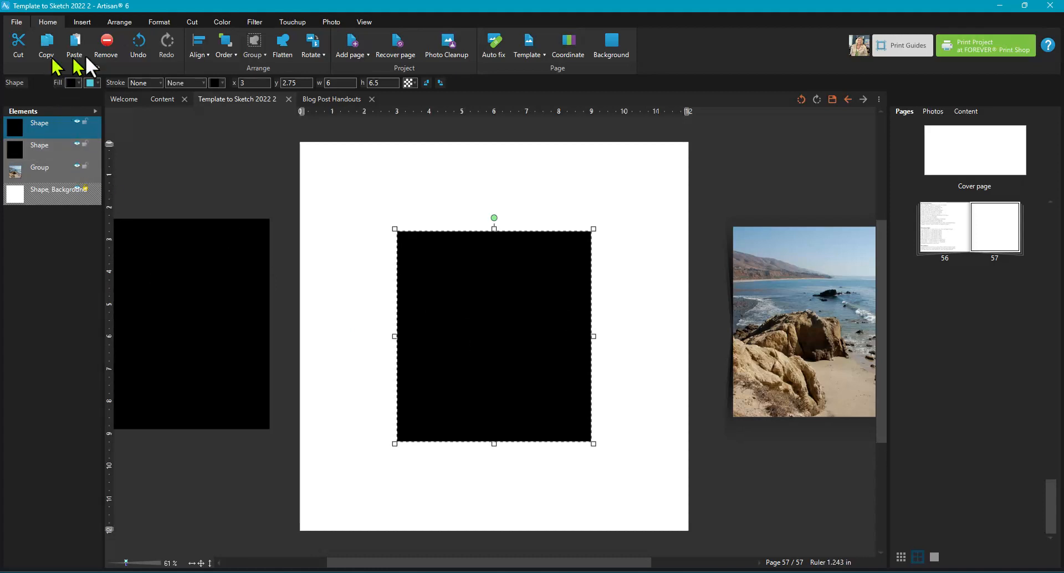
mouse_move(358, 398)
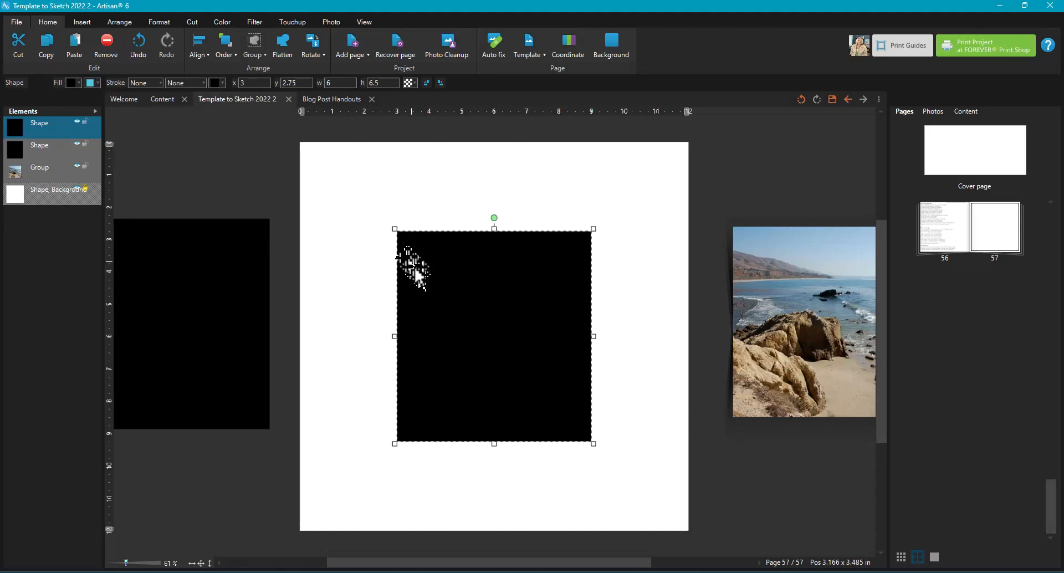
mouse_move(448, 346)
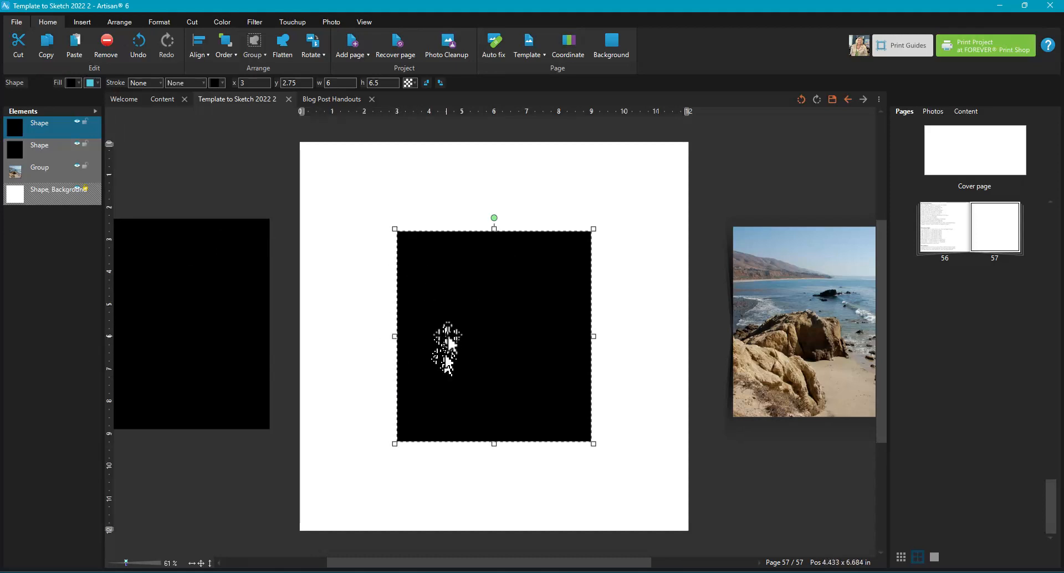
mouse_move(465, 333)
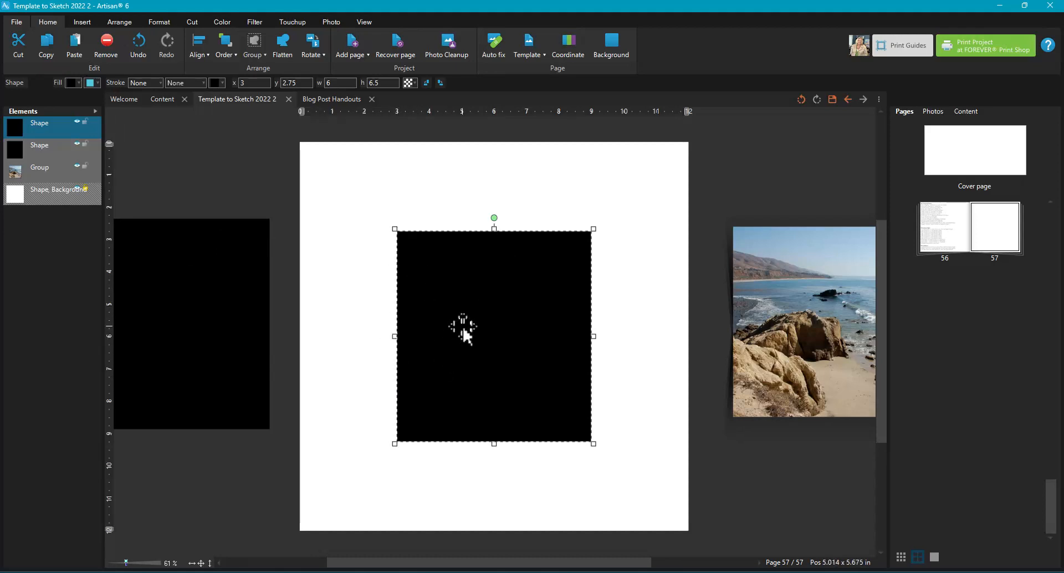
mouse_move(301, 148)
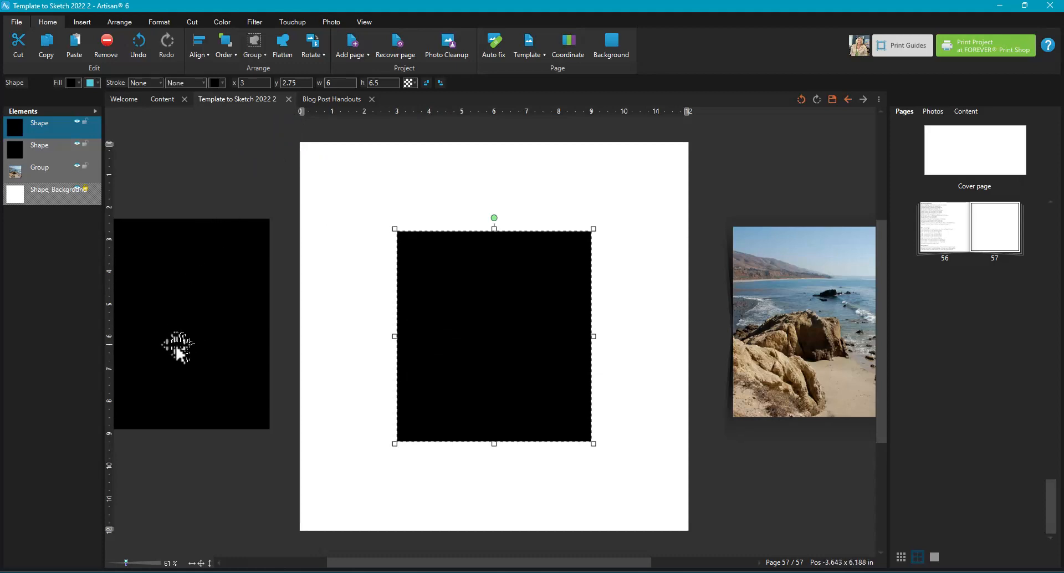
mouse_move(111, 346)
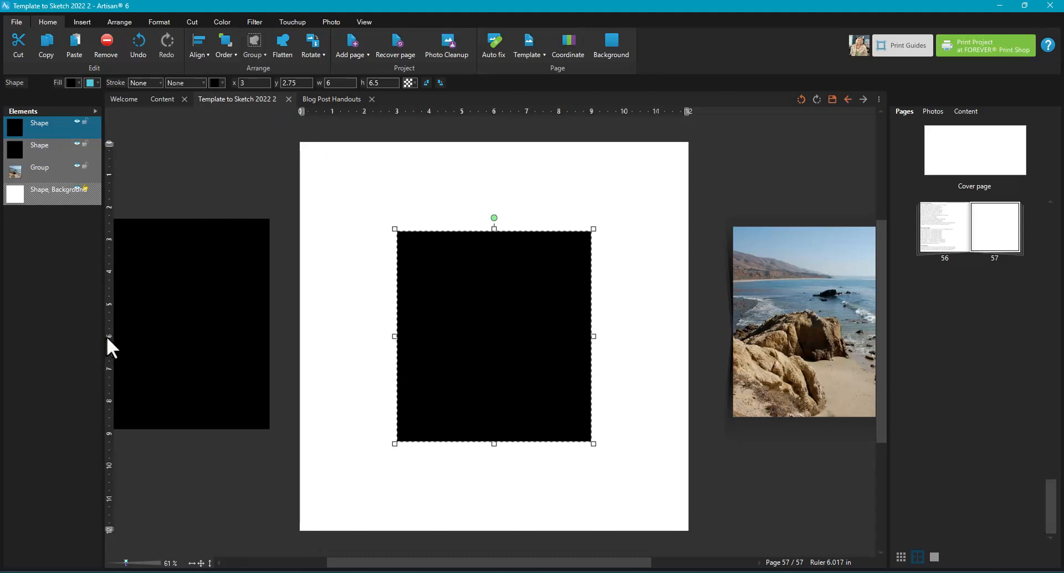
Step: Place a horizontal guide across the rectangle and set its position to 6
left_click_drag(108, 143, 109, 335)
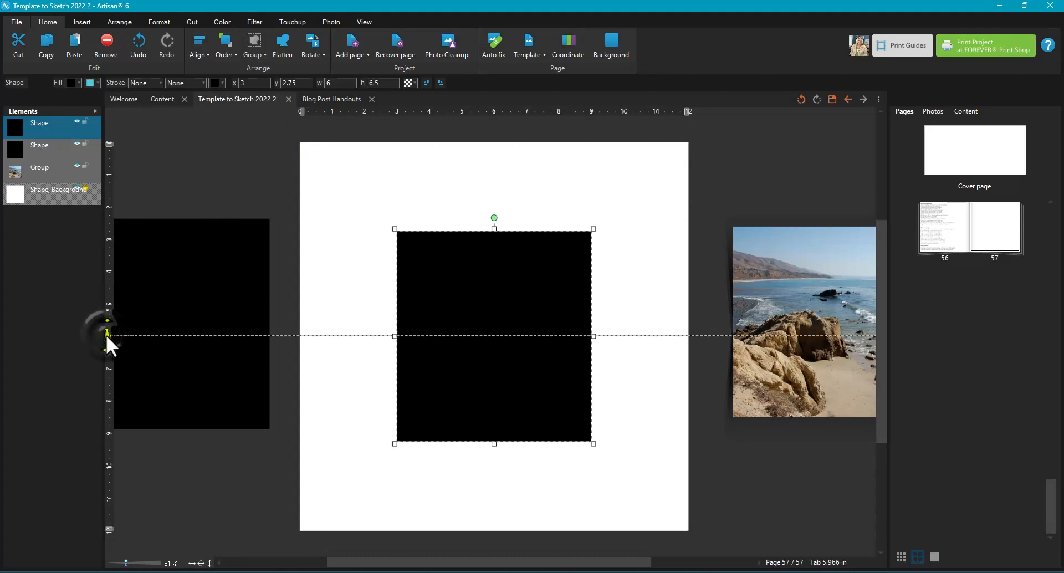
left_click(107, 336)
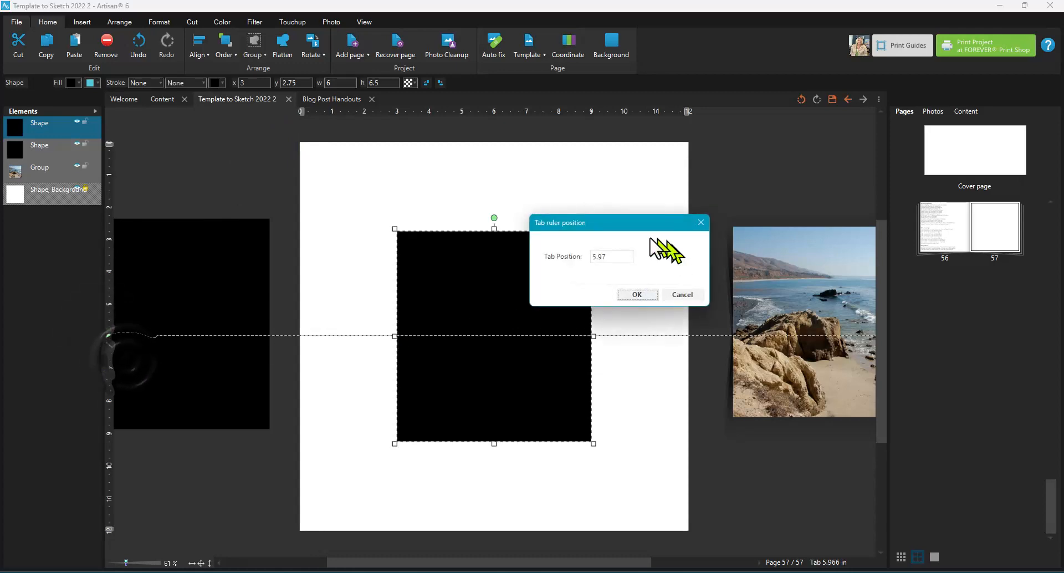
left_click(610, 257)
type("6")
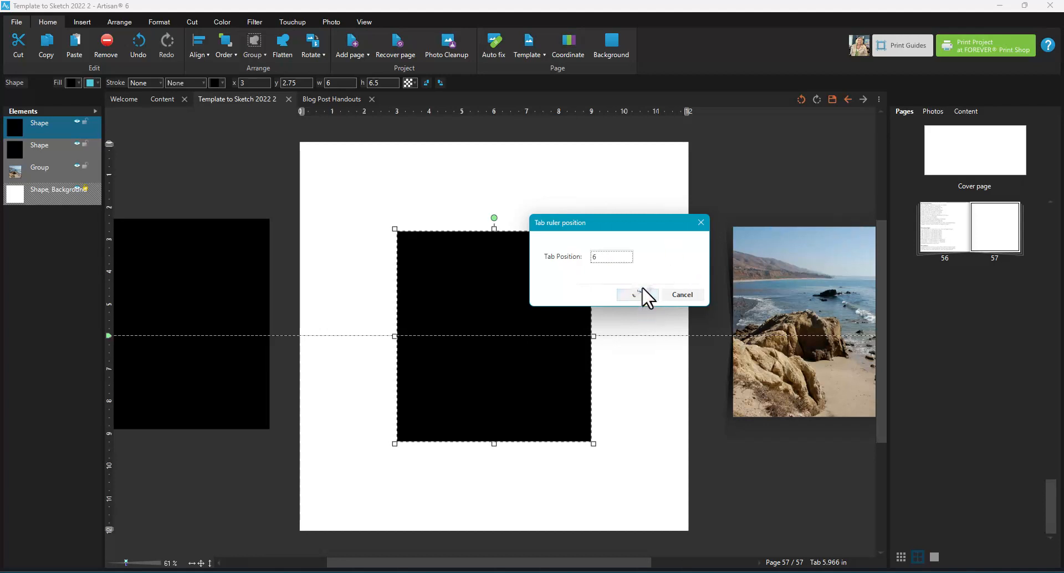
left_click(638, 294)
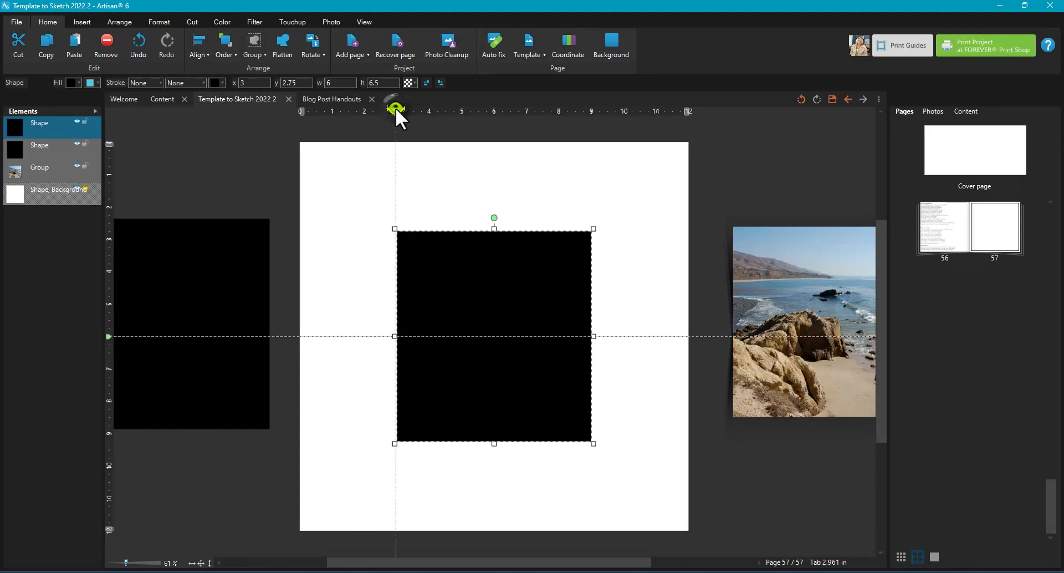
mouse_move(596, 121)
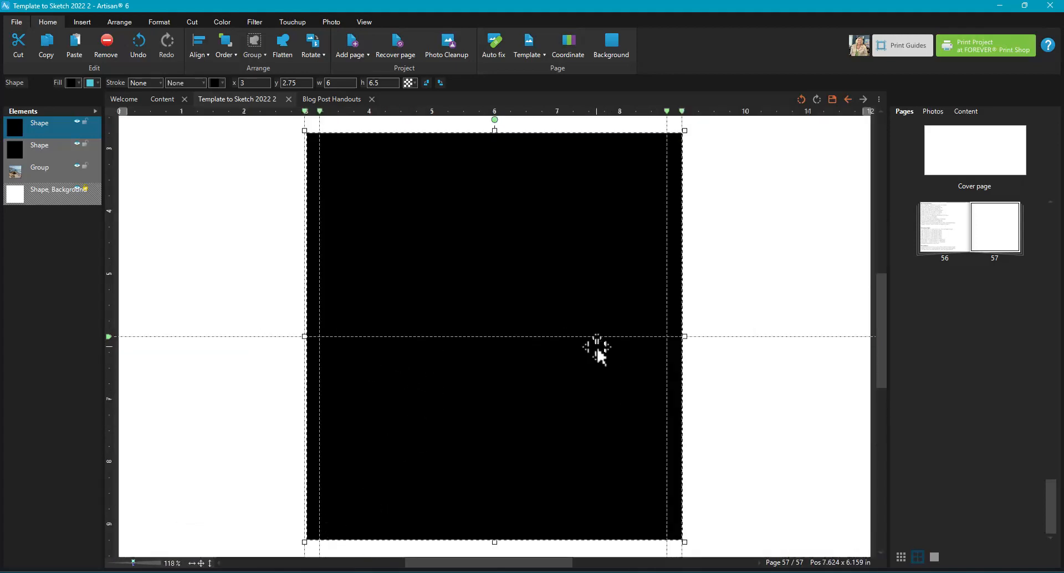
Step: Put the rectangle into Edit shape mode from its right-click Shape menu
right_click(597, 342)
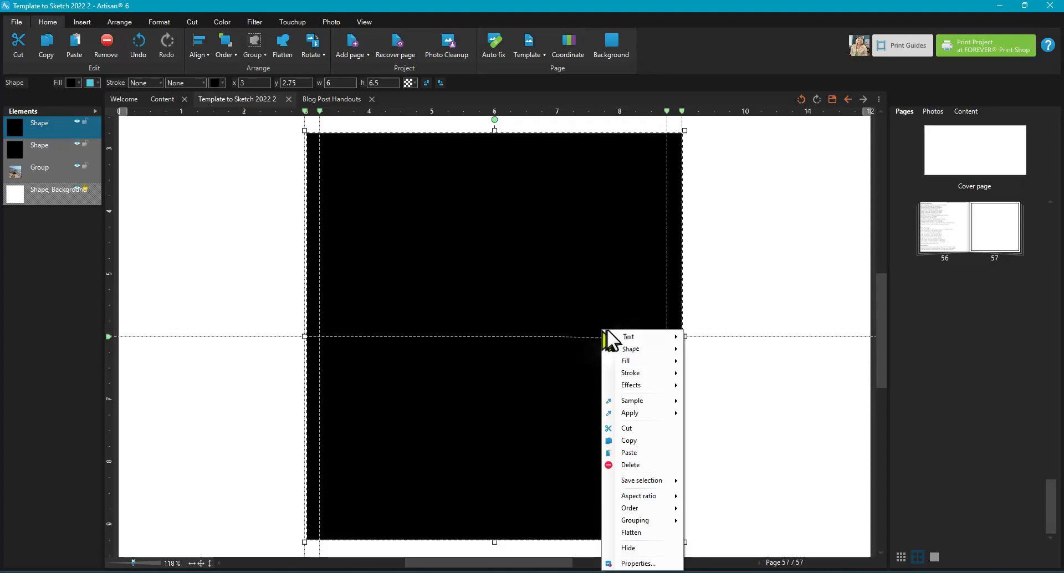
mouse_move(629, 349)
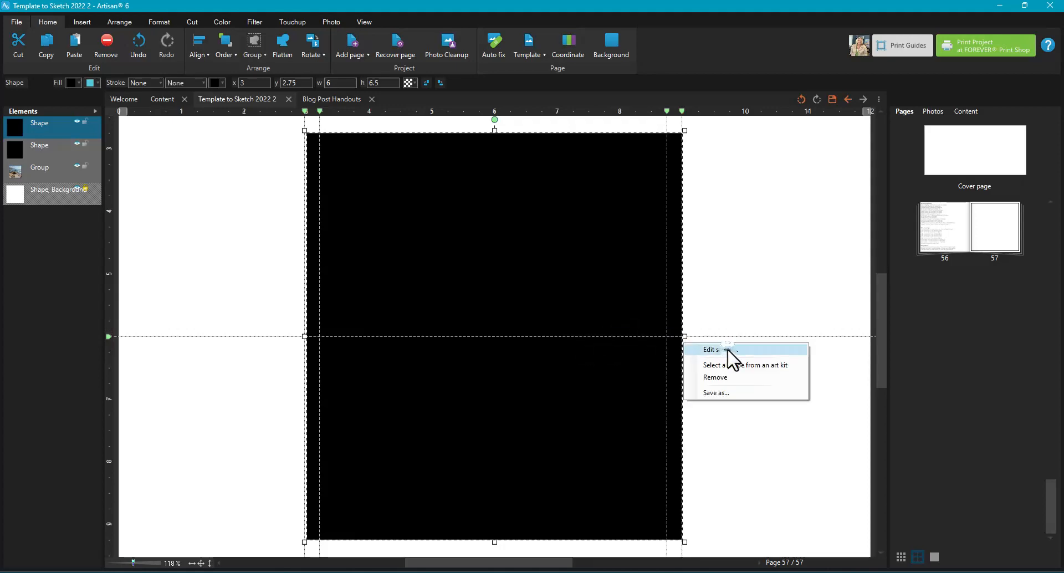
left_click(713, 349)
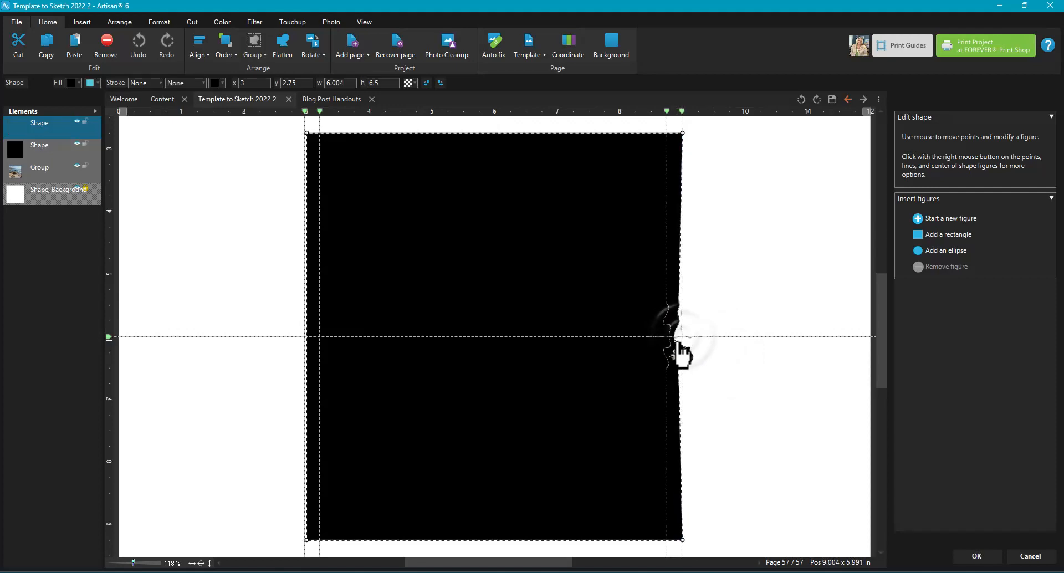
Step: Pull the right and left edge midpoints inward and confirm the pinched outline
left_click_drag(682, 337, 671, 345)
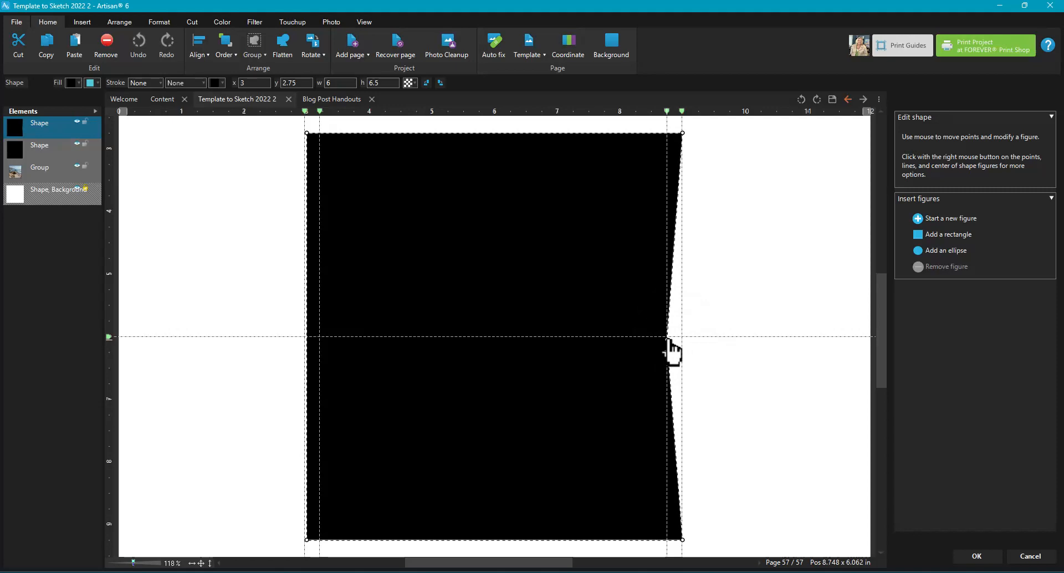
left_click(668, 337)
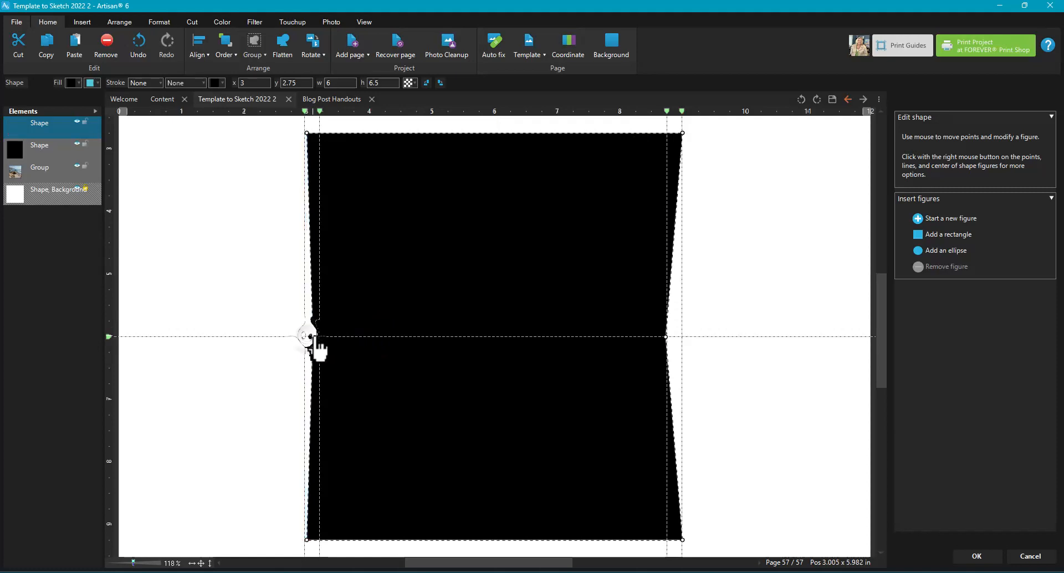
left_click_drag(309, 333, 326, 346)
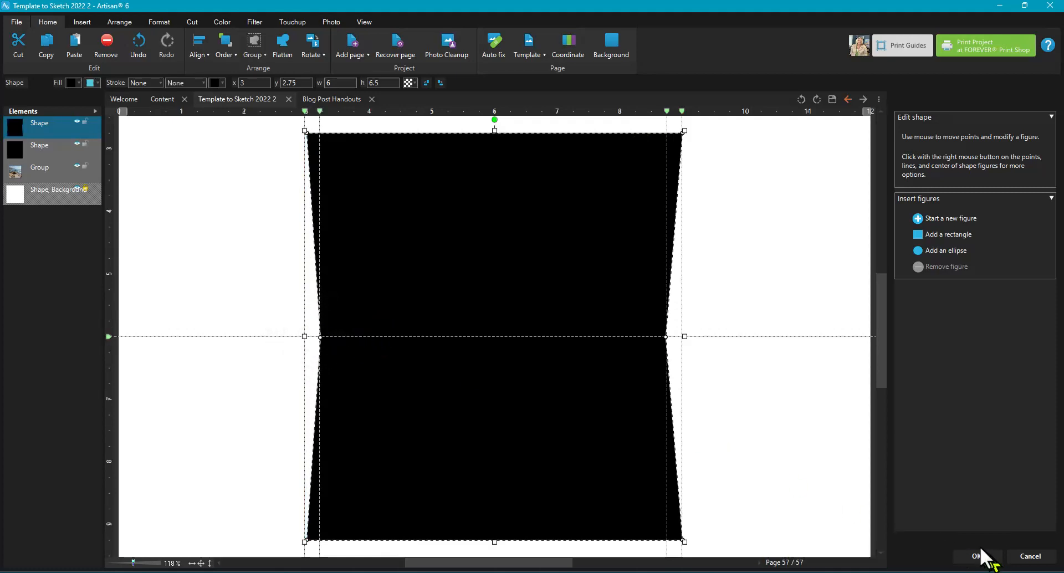
left_click(975, 556)
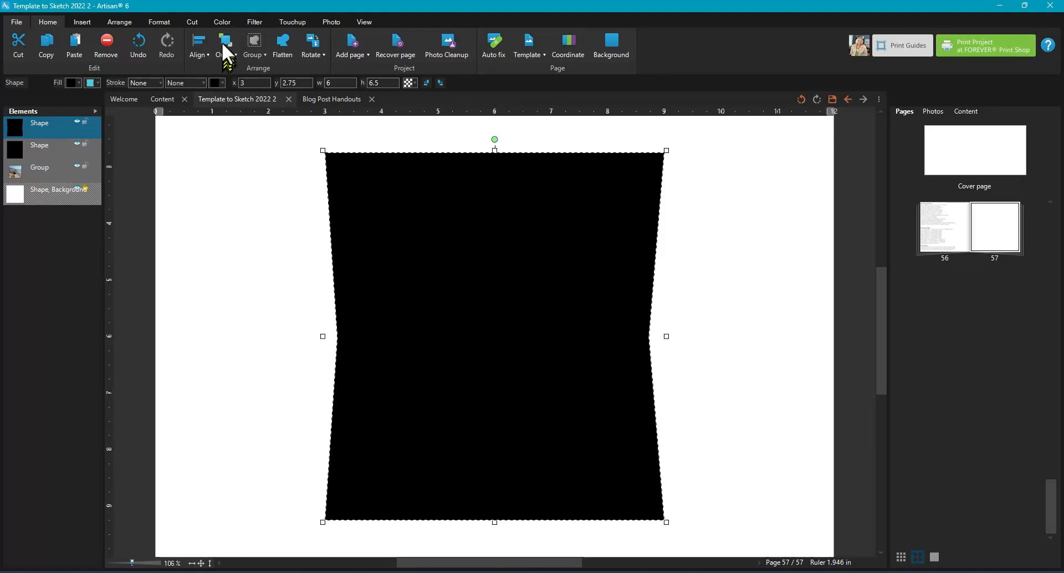
Step: Choose a Blended edge cutter from the Cut tab's Straight edge styles
left_click(192, 22)
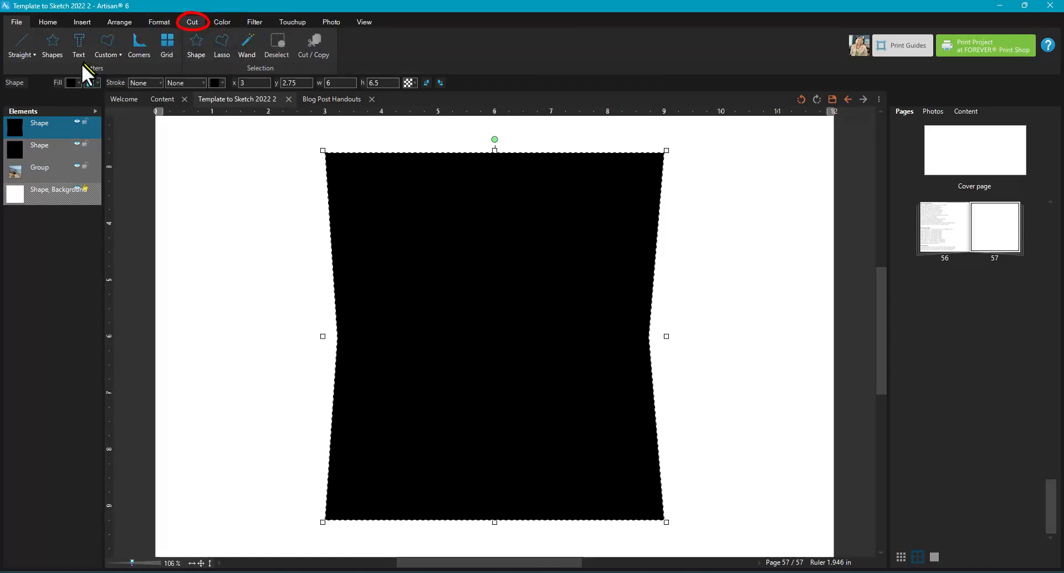
left_click(20, 44)
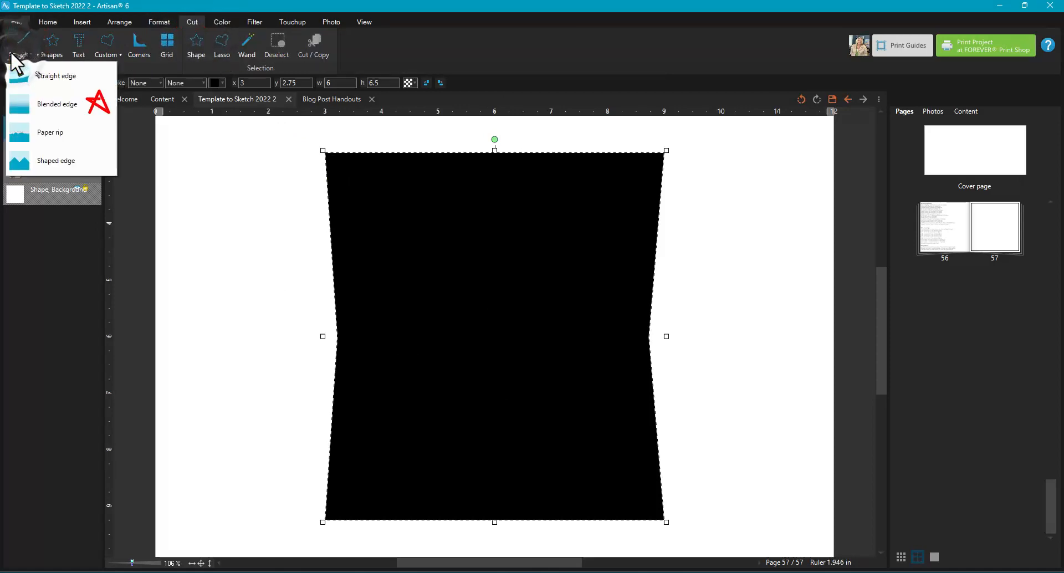
left_click(56, 76)
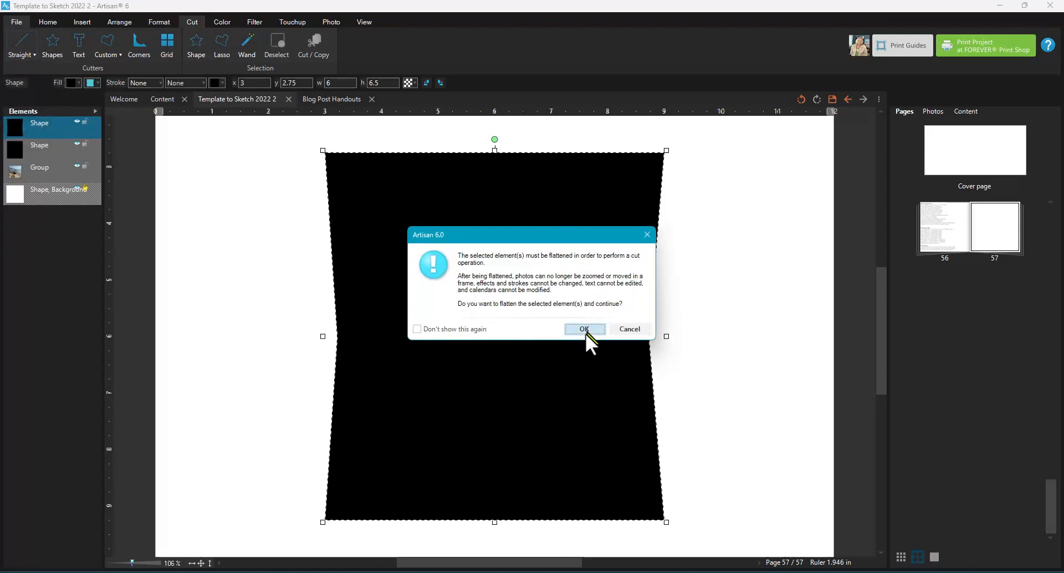
Step: Flatten the shape and move the 1.5-wide, 90° blend band to its top
left_click(584, 329)
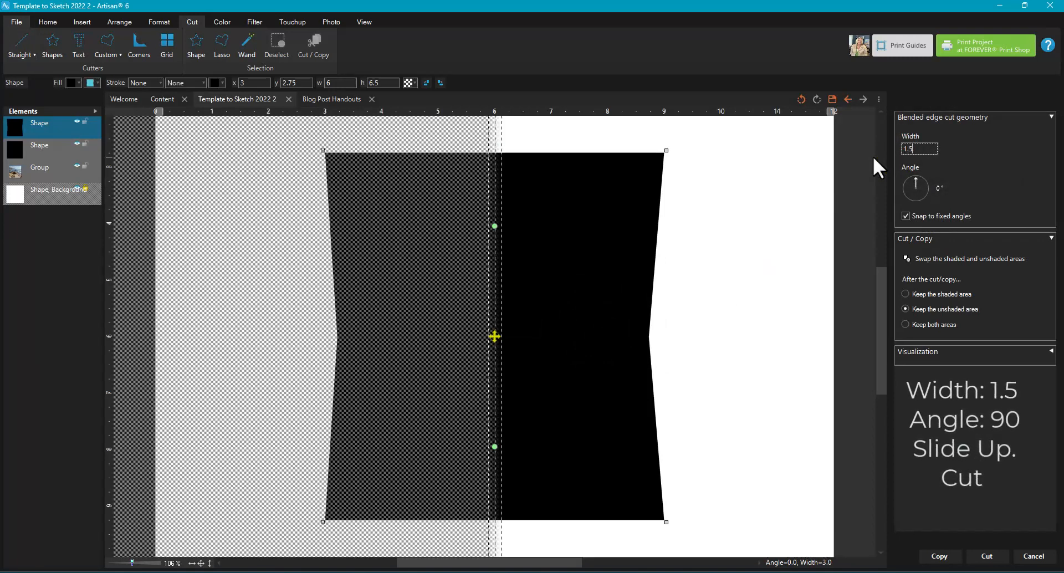
mouse_move(977, 175)
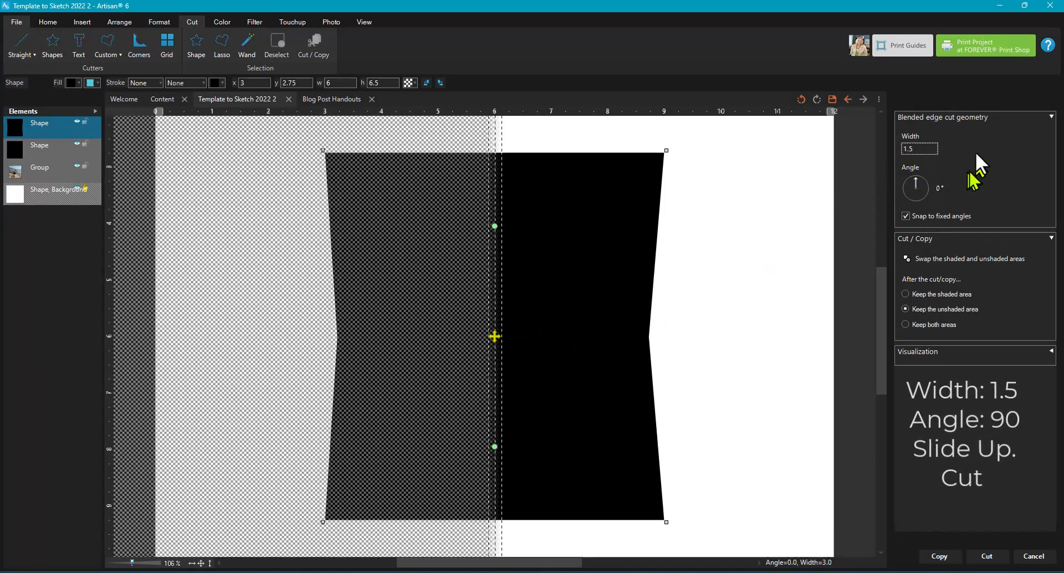
mouse_move(950, 197)
type("90")
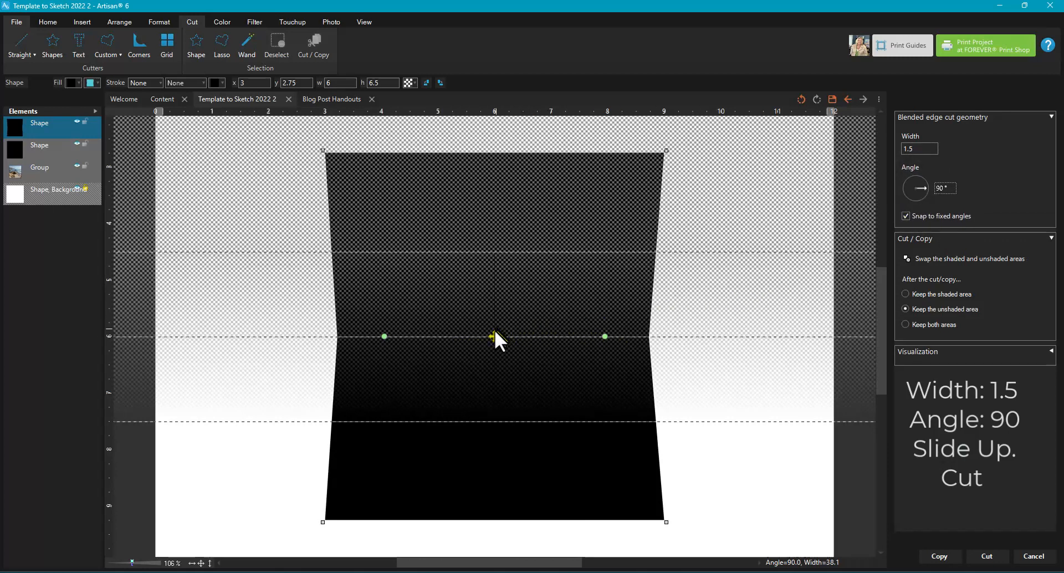
left_click_drag(491, 336, 487, 236)
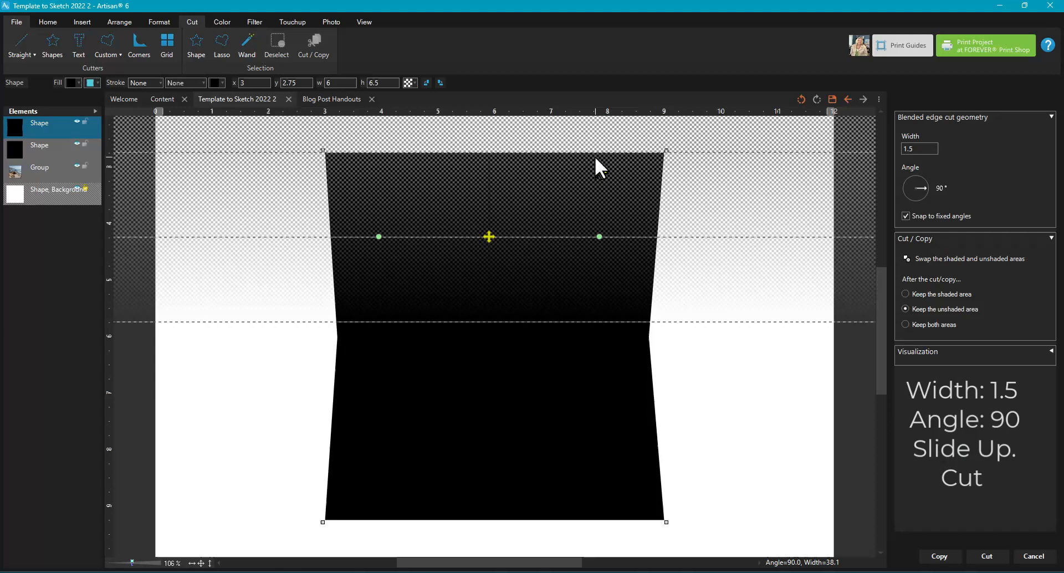
mouse_move(322, 153)
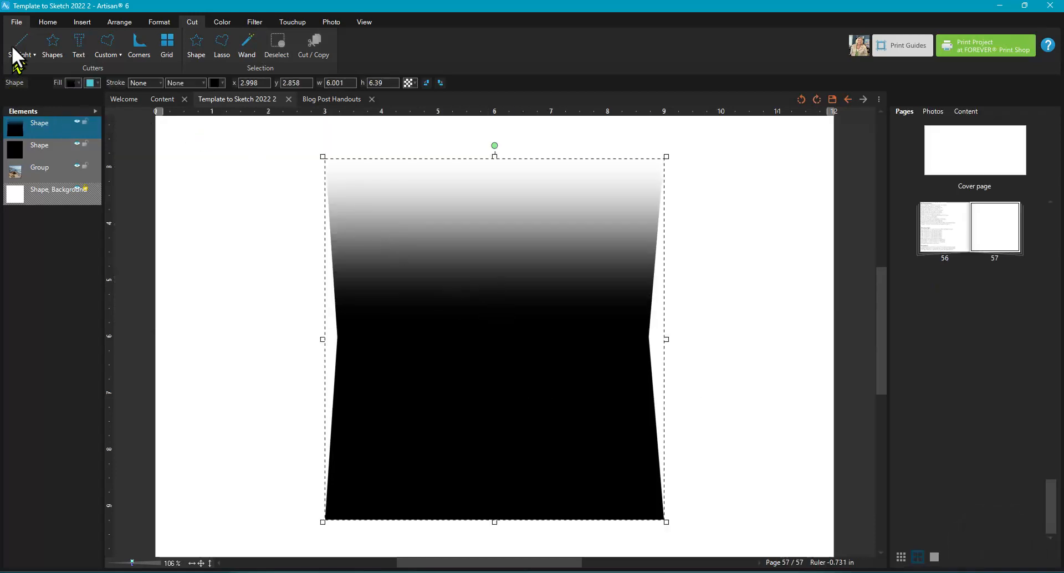
Step: Apply a second Blended edge cut, width 1.5 at -90°, aimed at the bottom edge
left_click(22, 47)
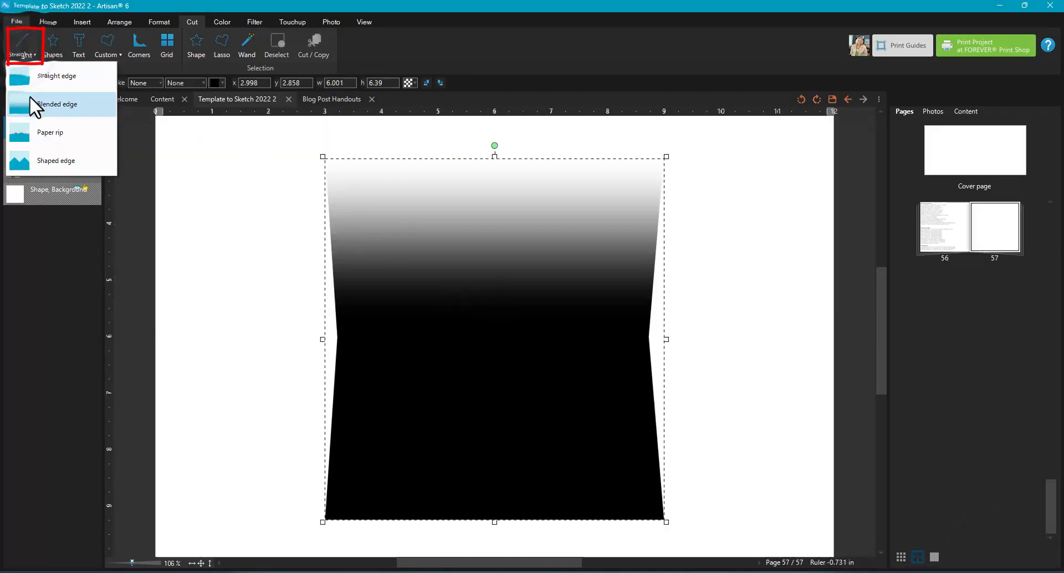
left_click(55, 104)
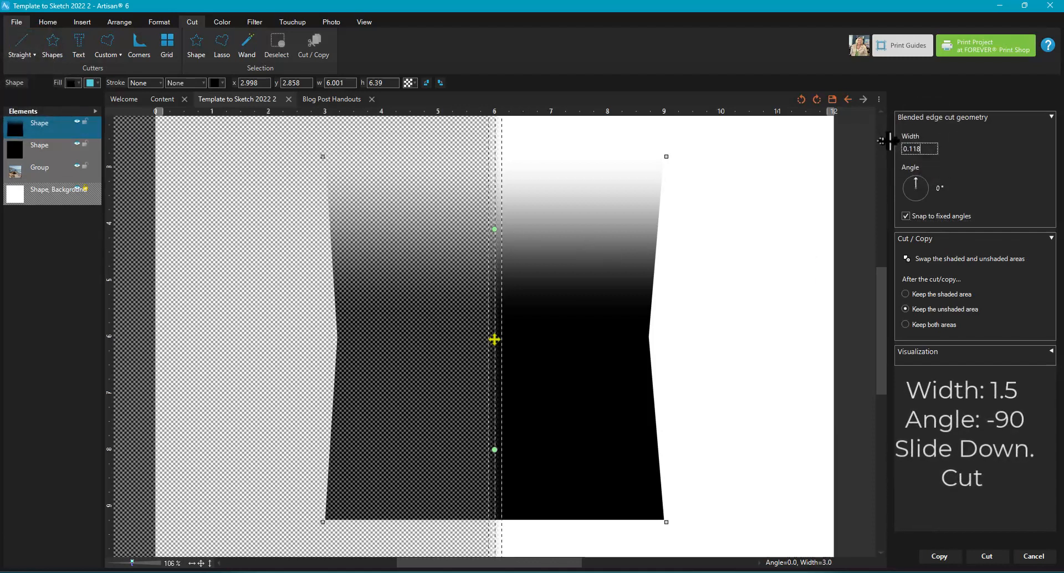
type("1.5")
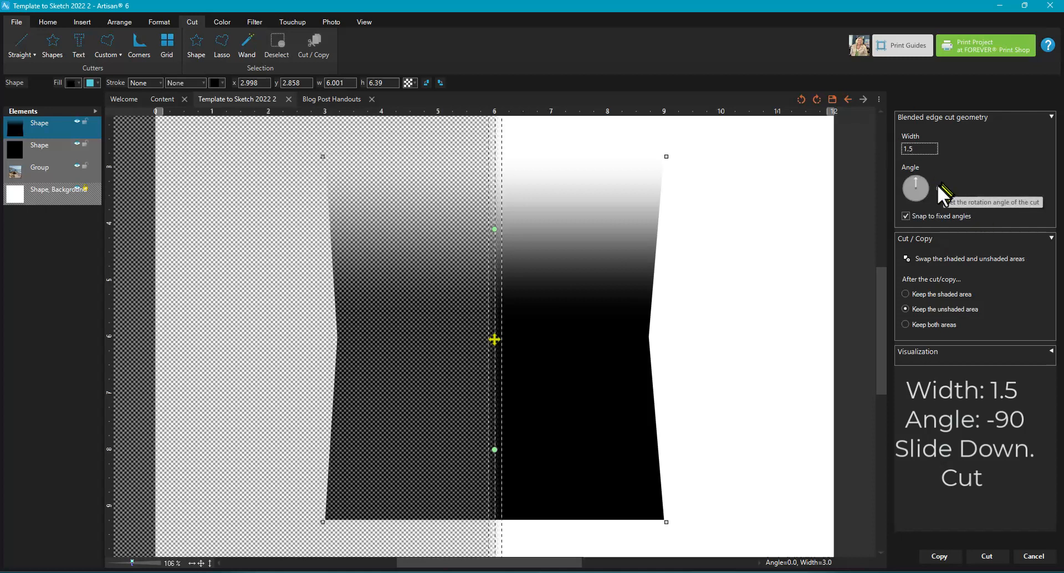
left_click_drag(914, 188, 940, 188)
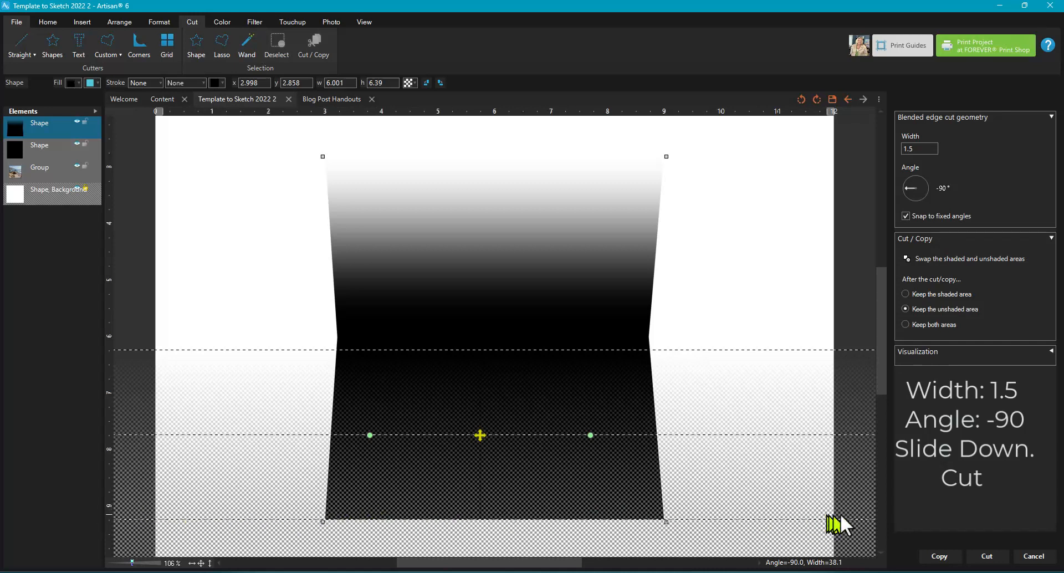
mouse_move(972, 318)
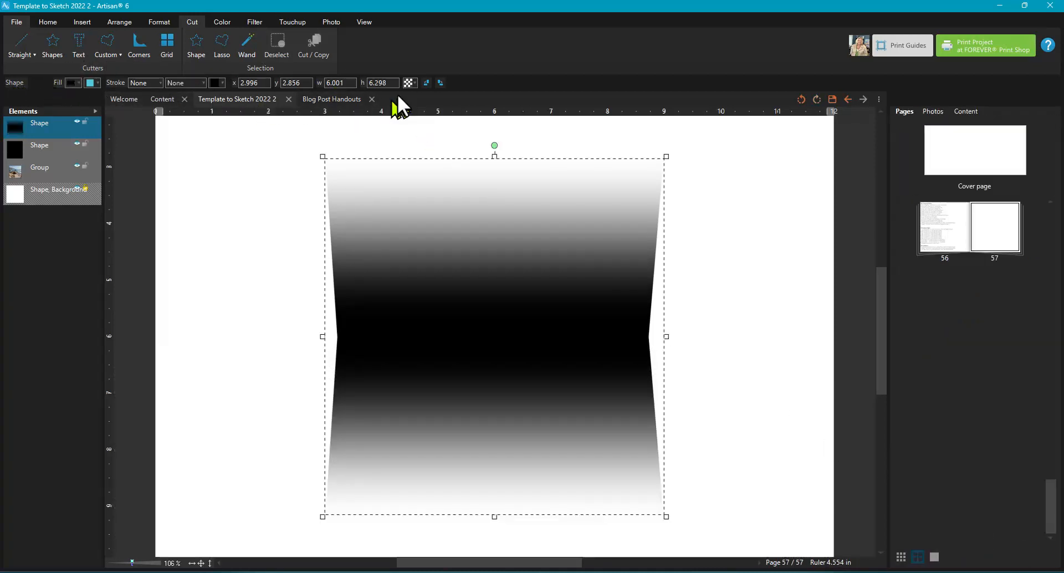
Step: Lower the shape's opacity so its black centre reads as dark grey
left_click(410, 83)
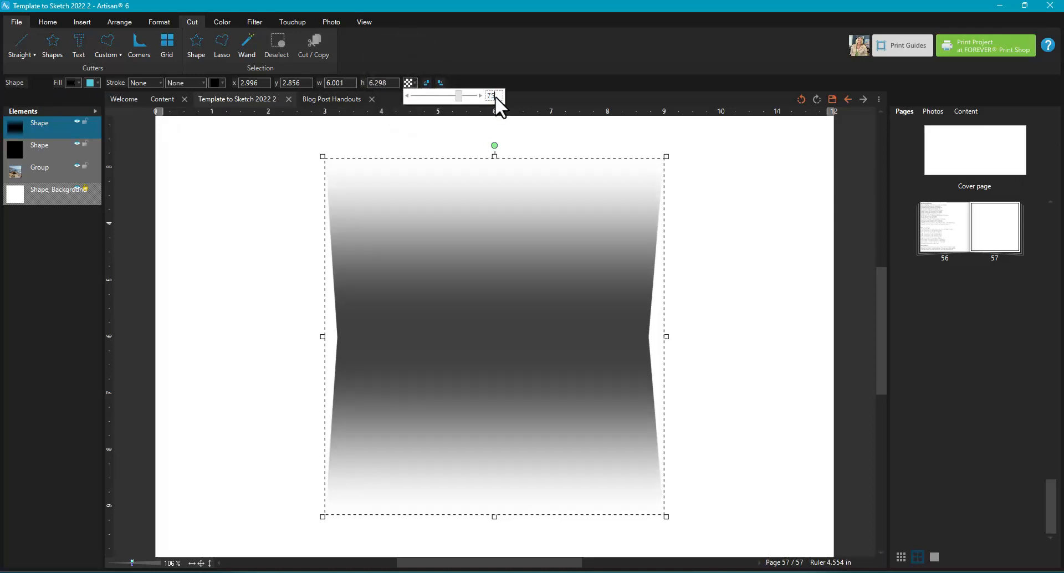
mouse_move(767, 326)
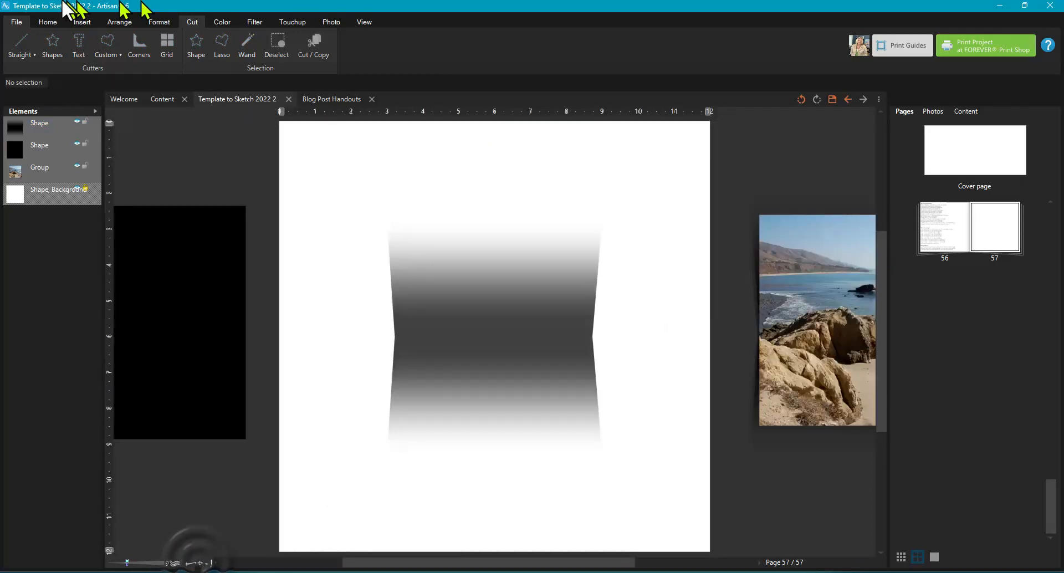
Step: Add an empty photo frame and unlock its aspect ratio so it resizes freely
left_click(81, 23)
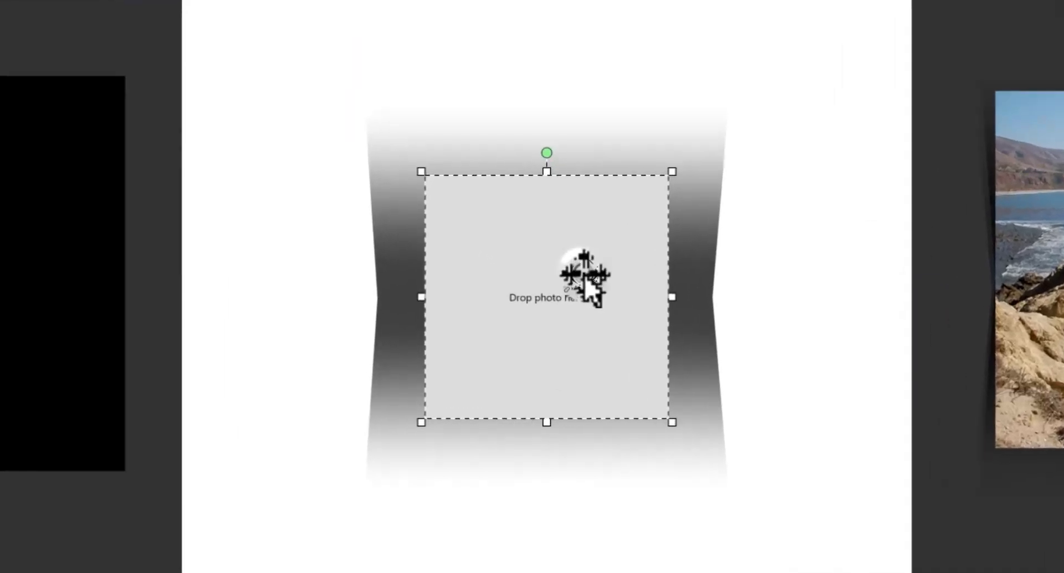
right_click(546, 285)
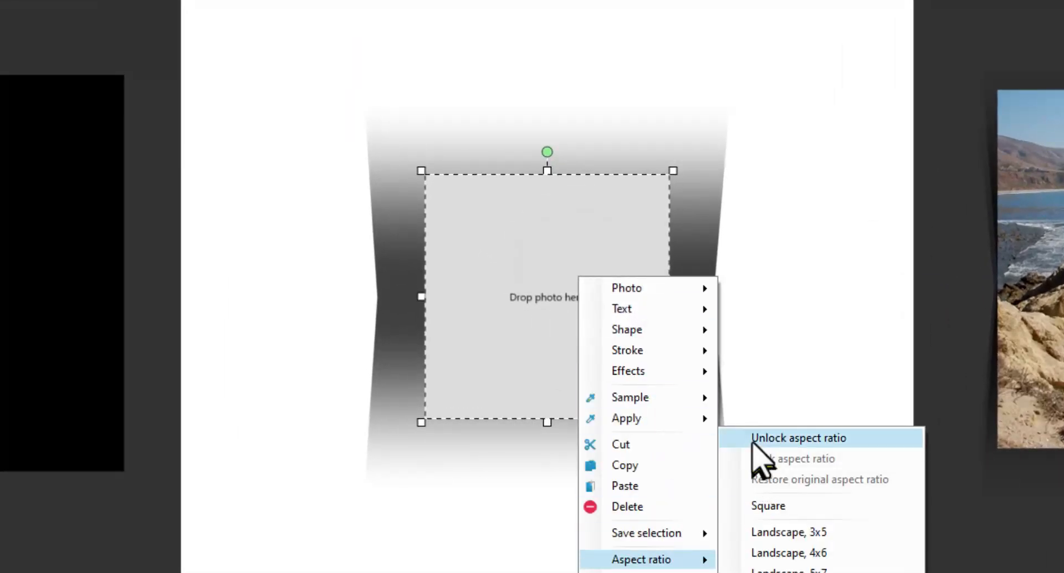
left_click(800, 437)
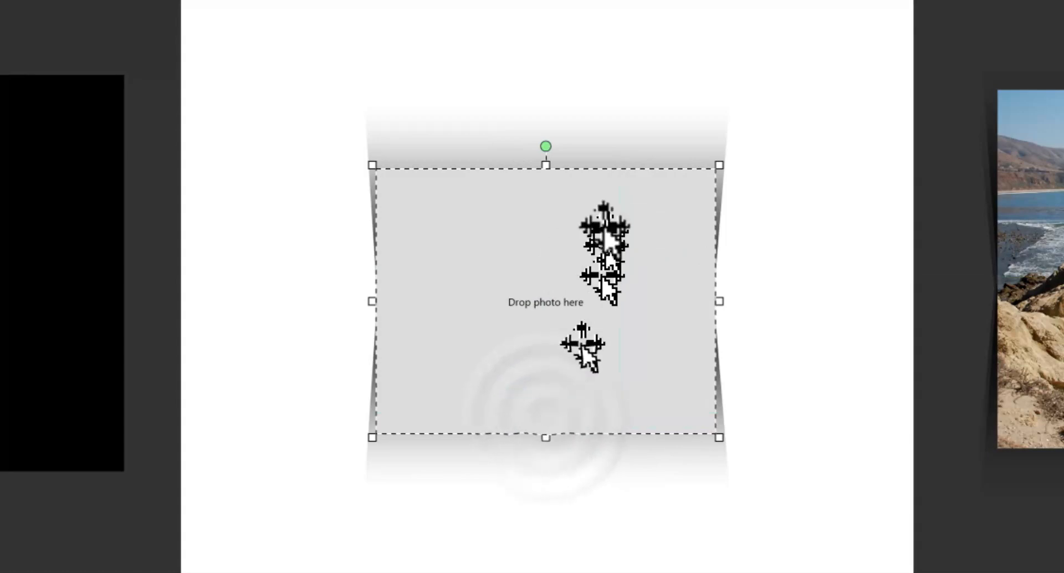
mouse_move(546, 169)
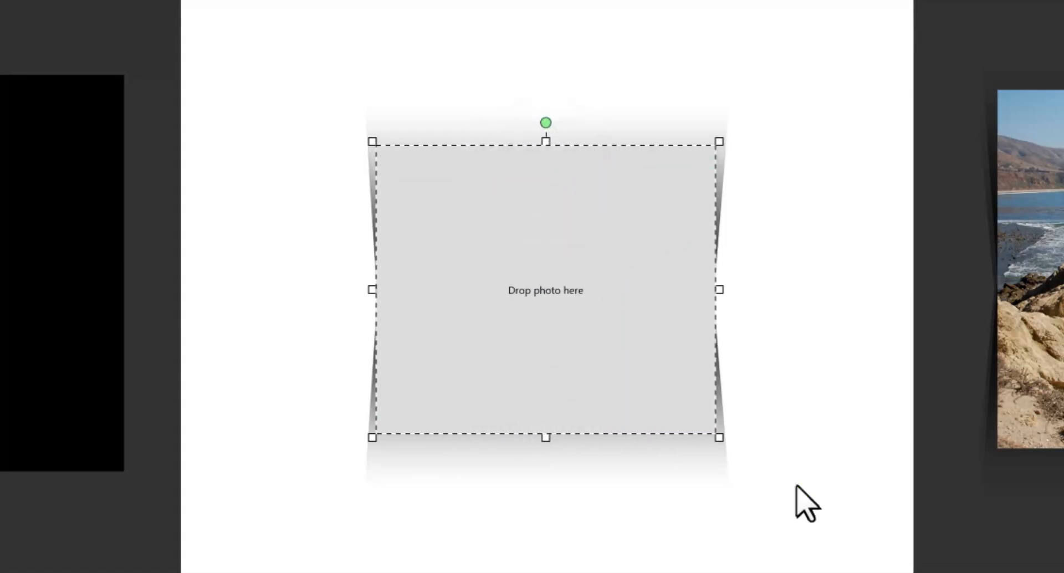
Step: Enlarge the shadow shape slightly so its pinched sides show behind the frame
left_click(805, 502)
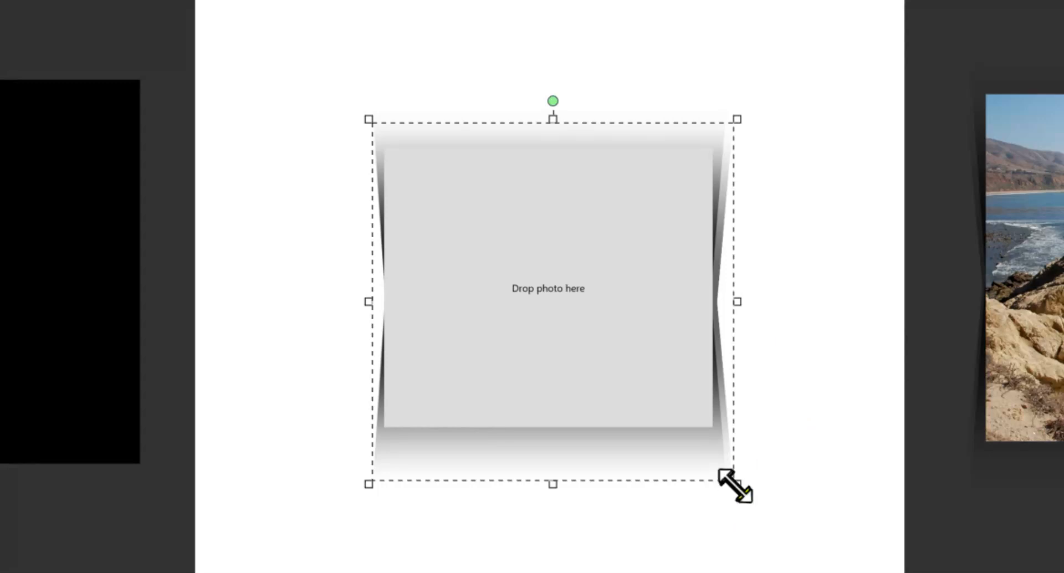
left_click_drag(736, 485, 736, 472)
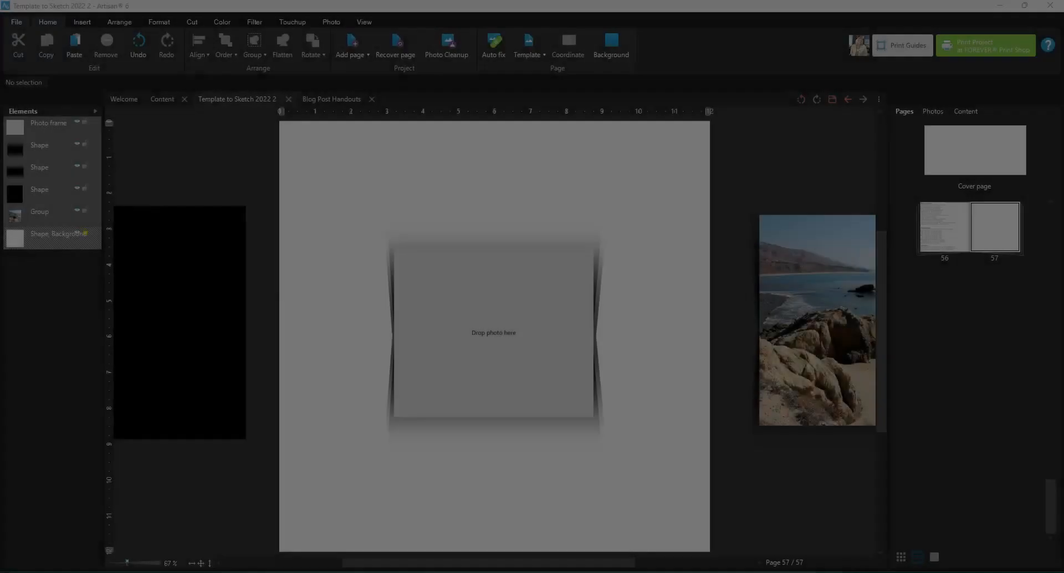
Step: Move the frame aside and start saving the shadow shape as an art-kit image
left_click_drag(494, 332, 696, 220)
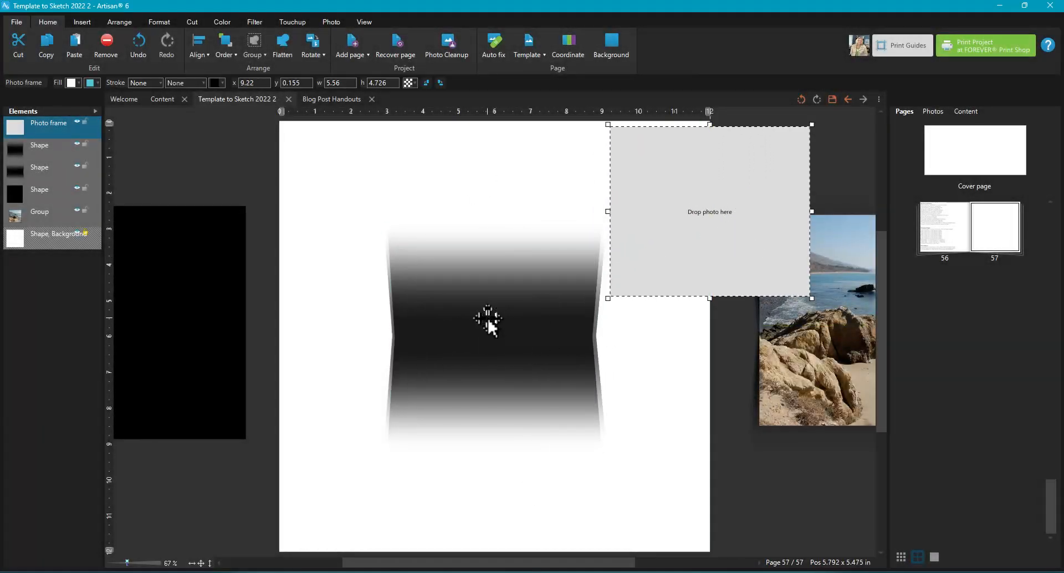
right_click(488, 319)
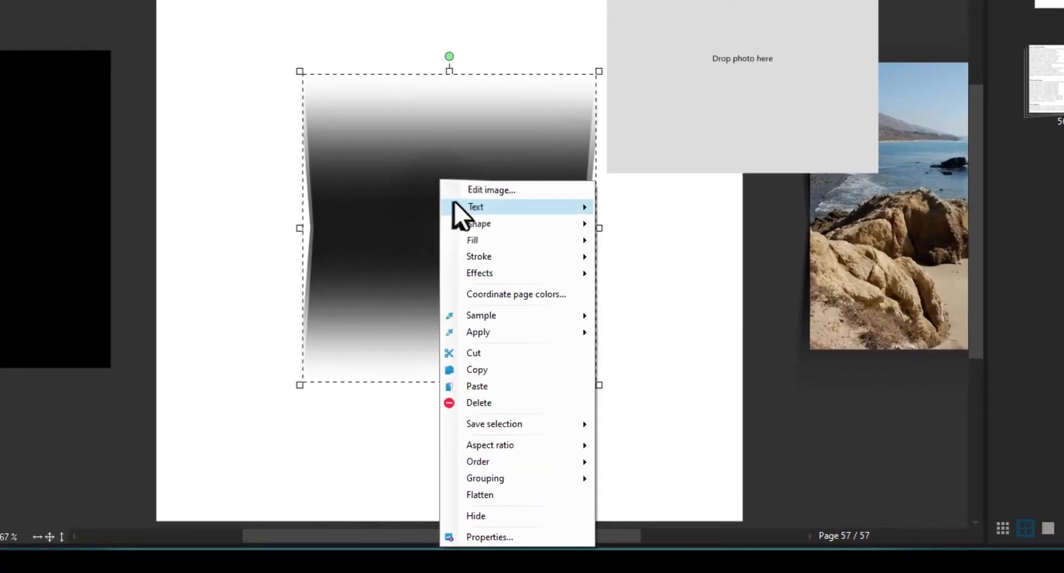
mouse_move(494, 424)
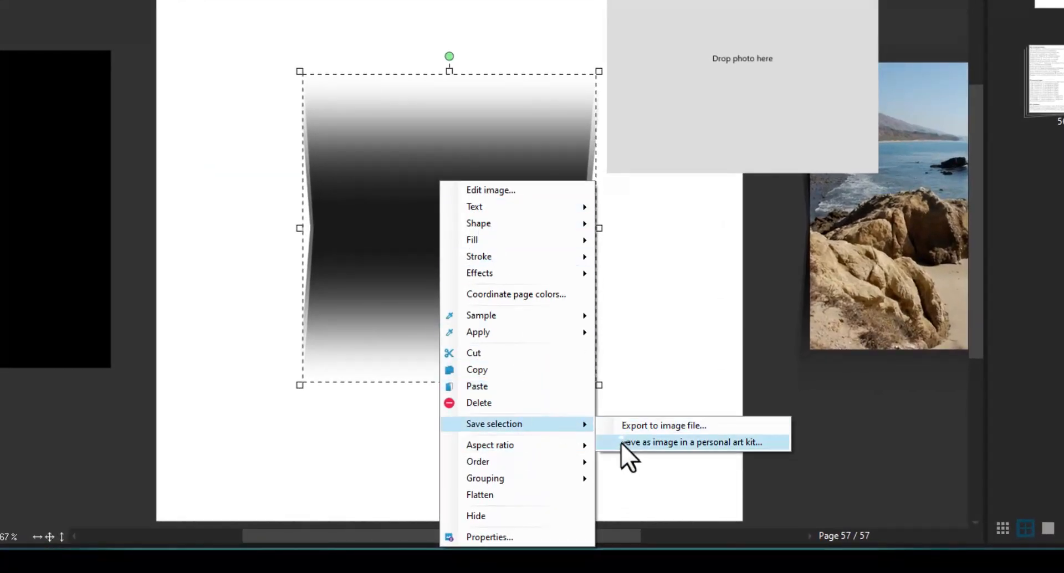
left_click(691, 442)
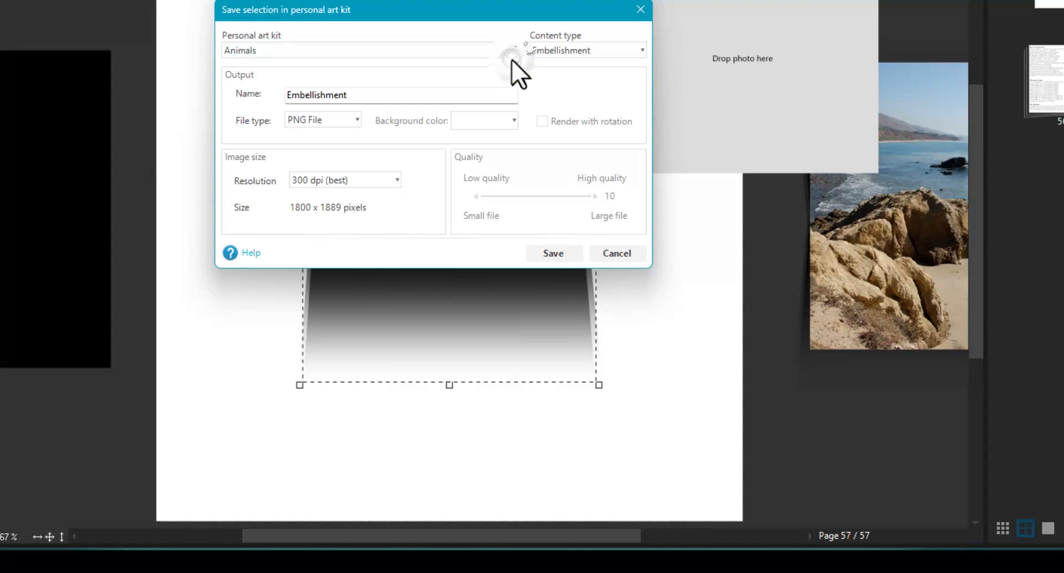
Step: Save the shape into the '1 Robyn's Stuff' kit named 'Lifted Shadow 1'
left_click(370, 50)
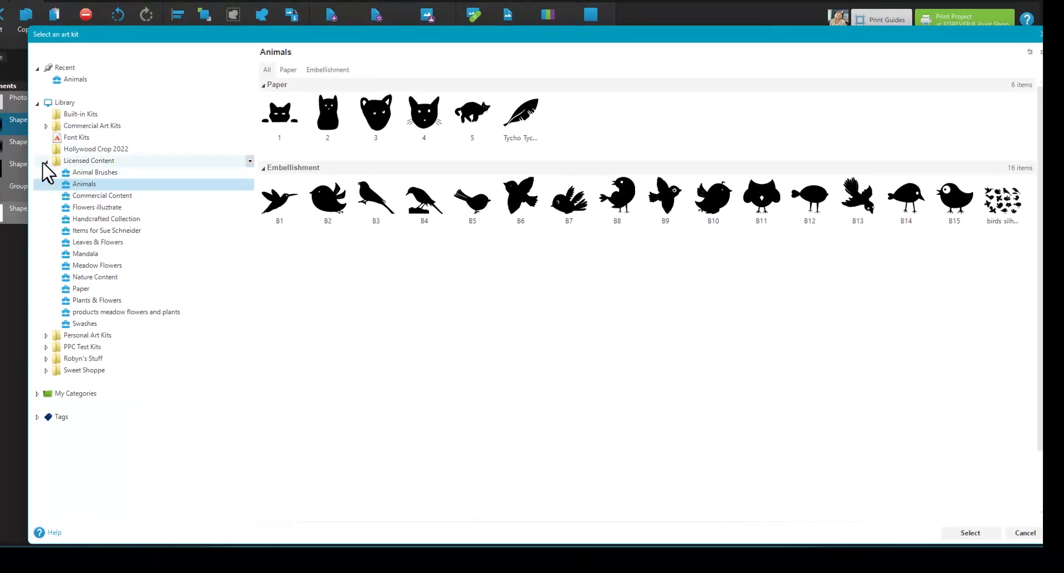
left_click(45, 160)
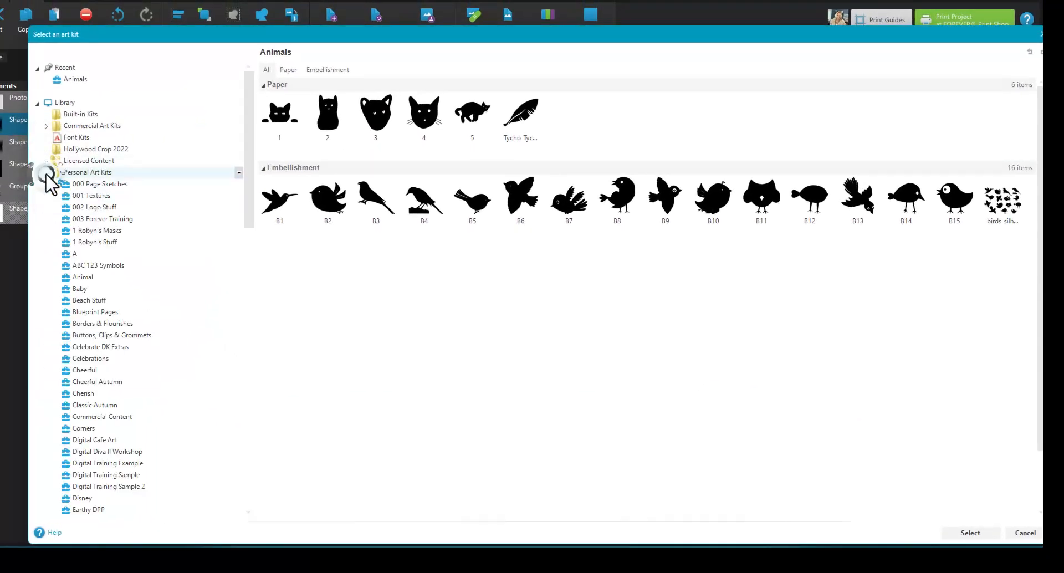
left_click(94, 242)
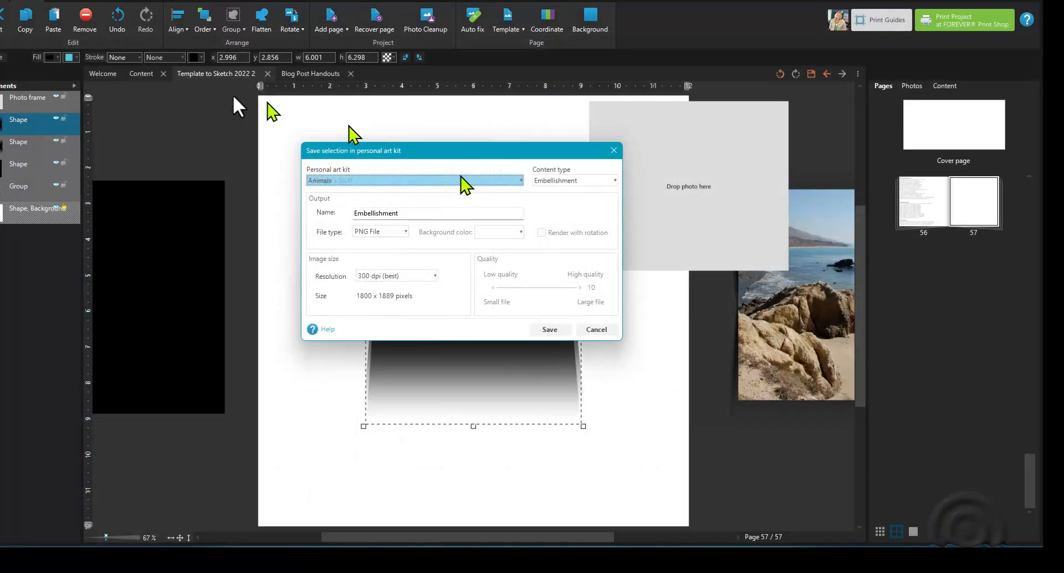
left_click(413, 180)
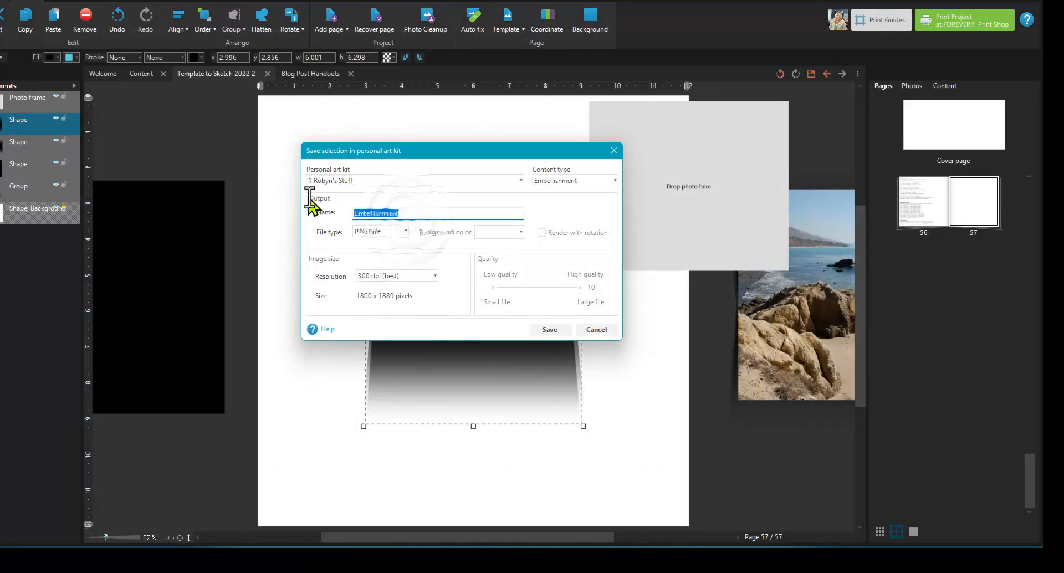
type("Lifted S")
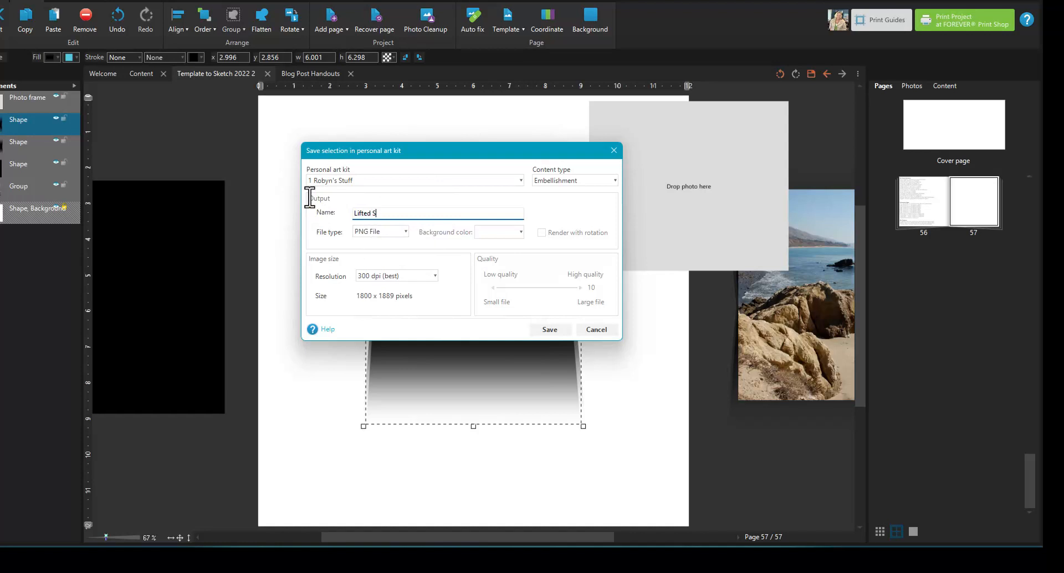
type("hadow 1")
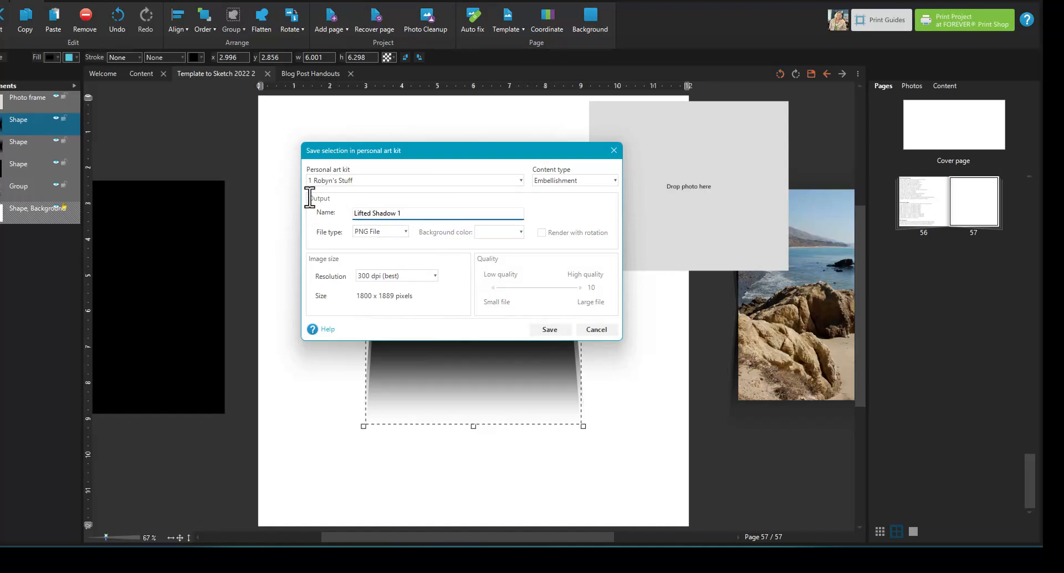
left_click(595, 330)
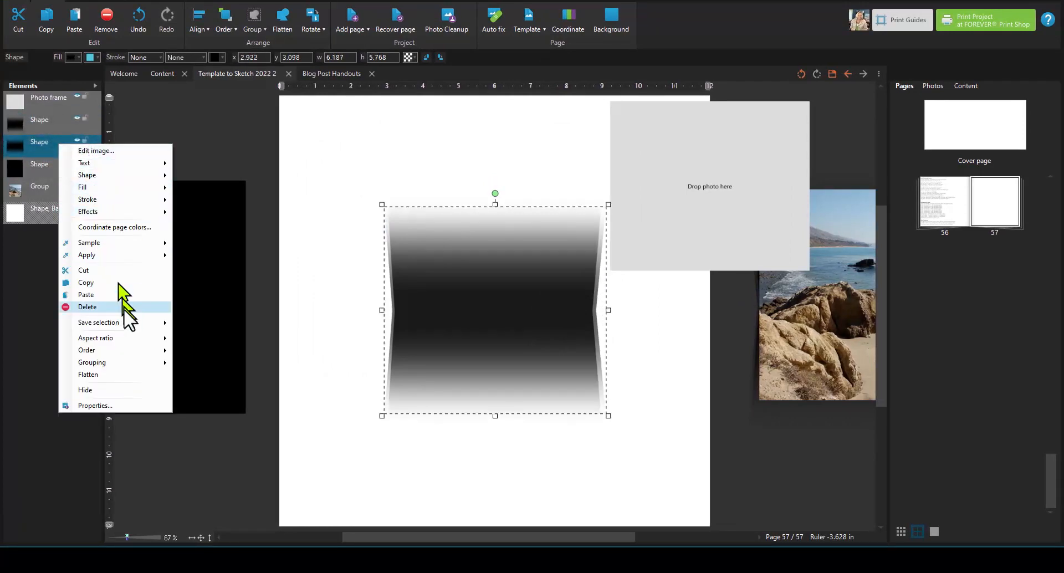
mouse_move(99, 323)
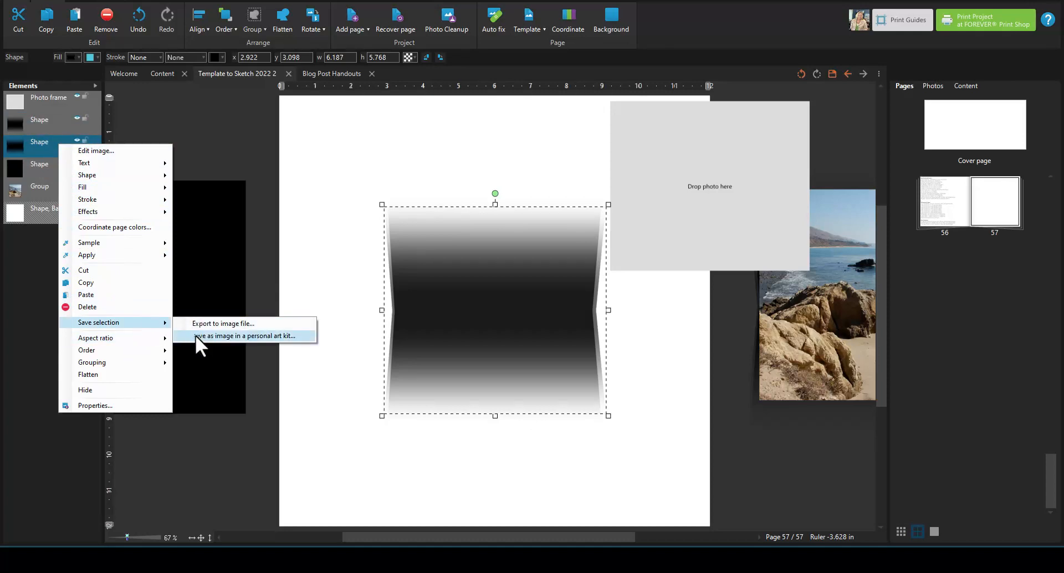
Step: Start saving the second shadow shape as an image in a personal art kit
left_click(244, 336)
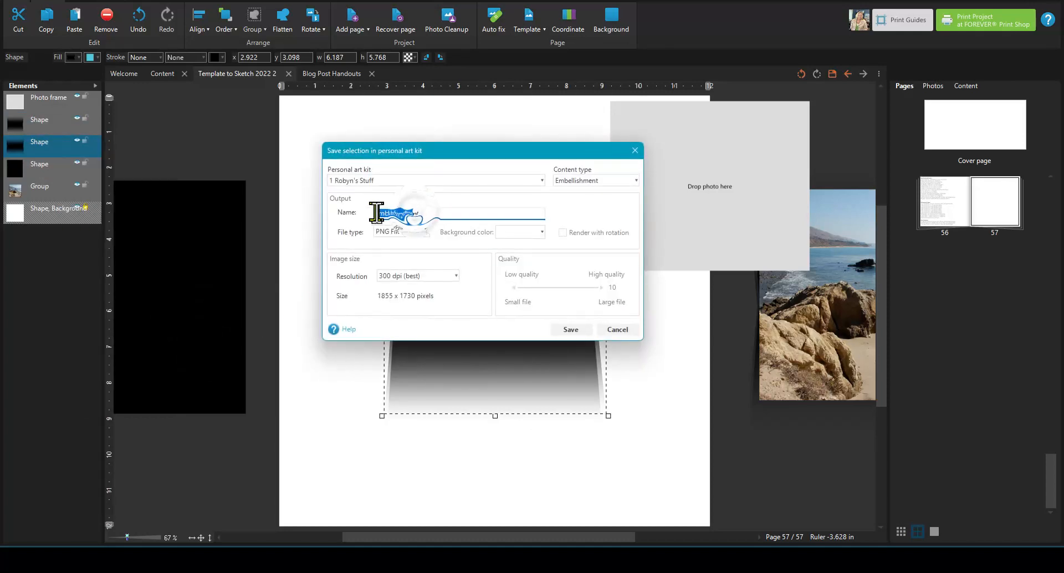